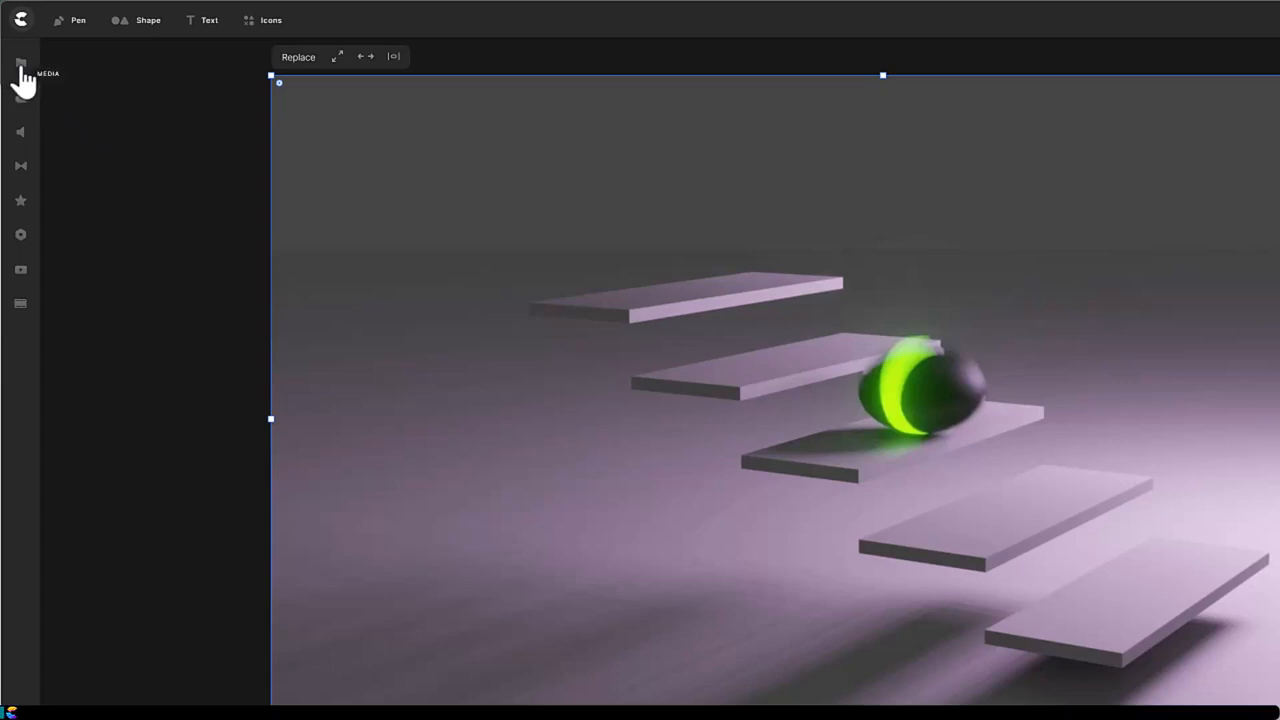
# Open the media library, glance at the Pixabay gallery, then go back to My Files
pyautogui.click(20, 63)
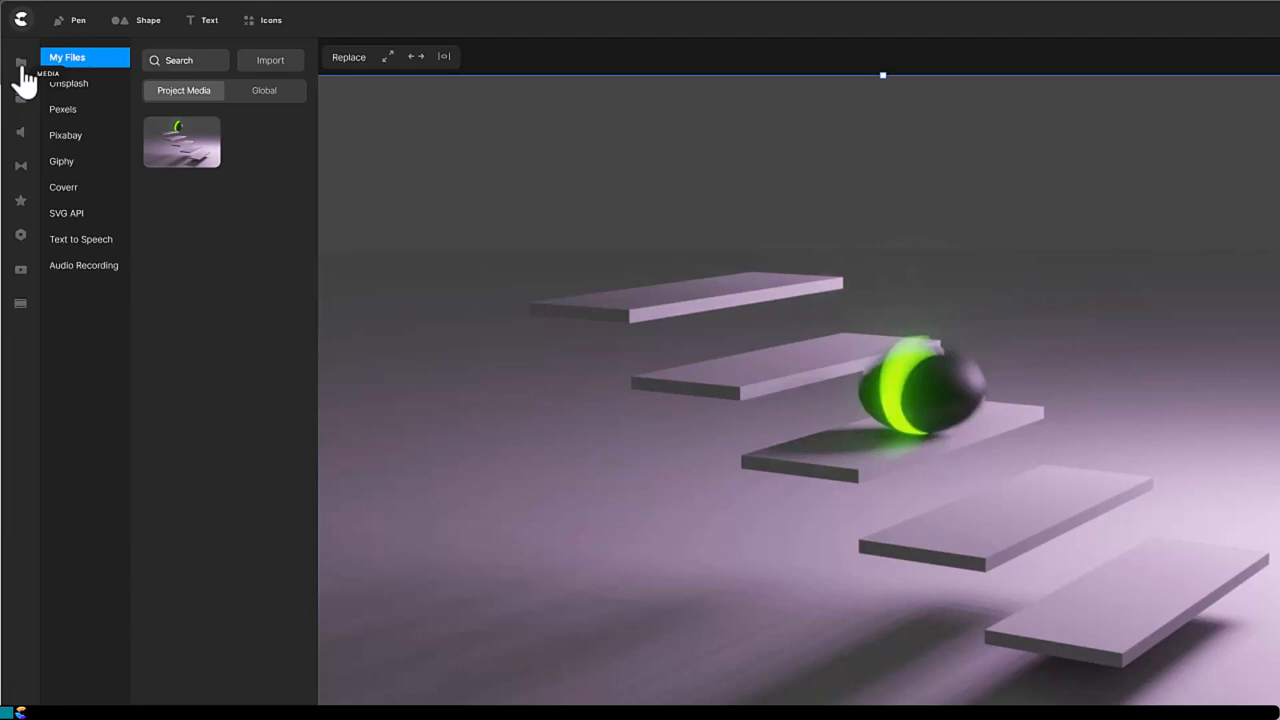
pyautogui.moveTo(270, 60)
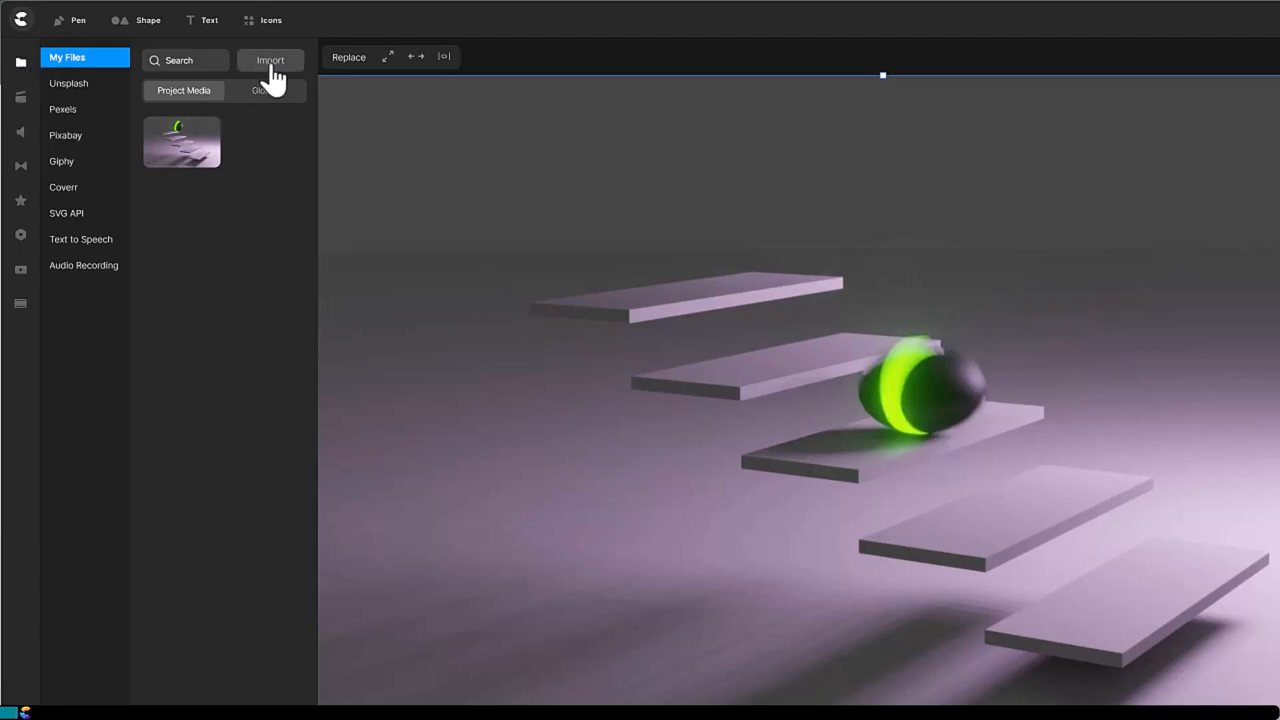
pyautogui.click(270, 60)
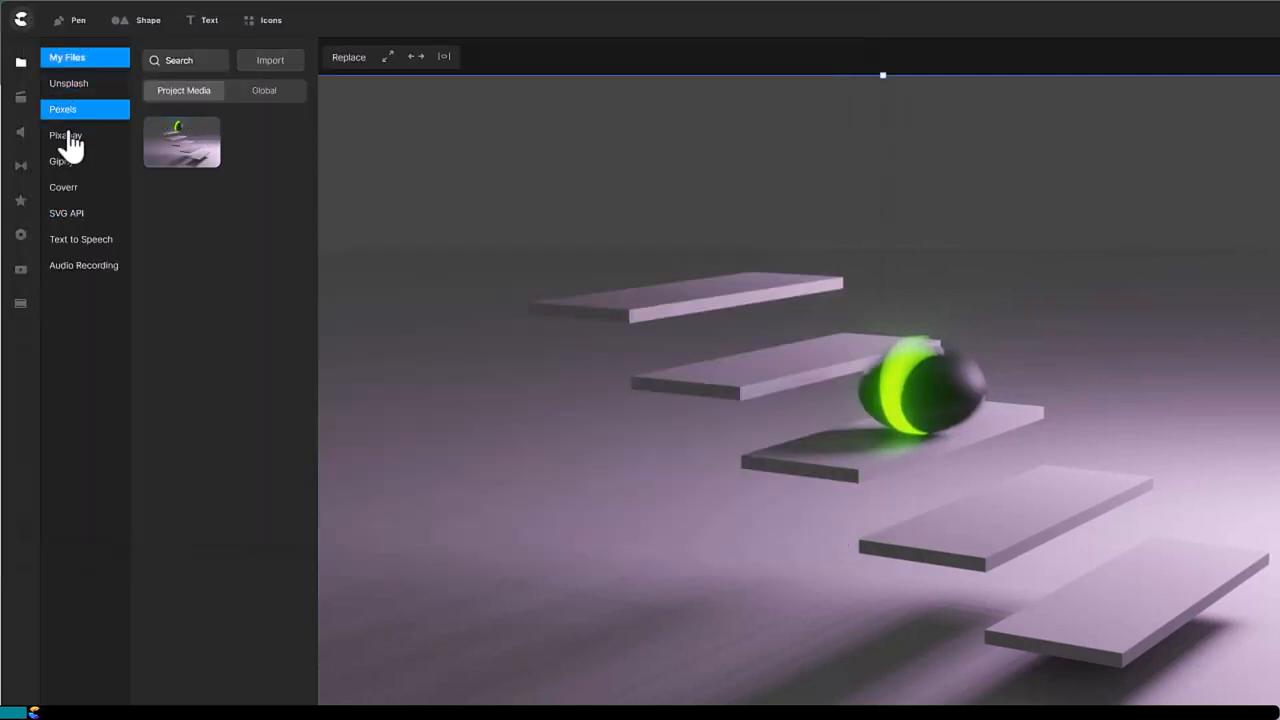
pyautogui.click(66, 135)
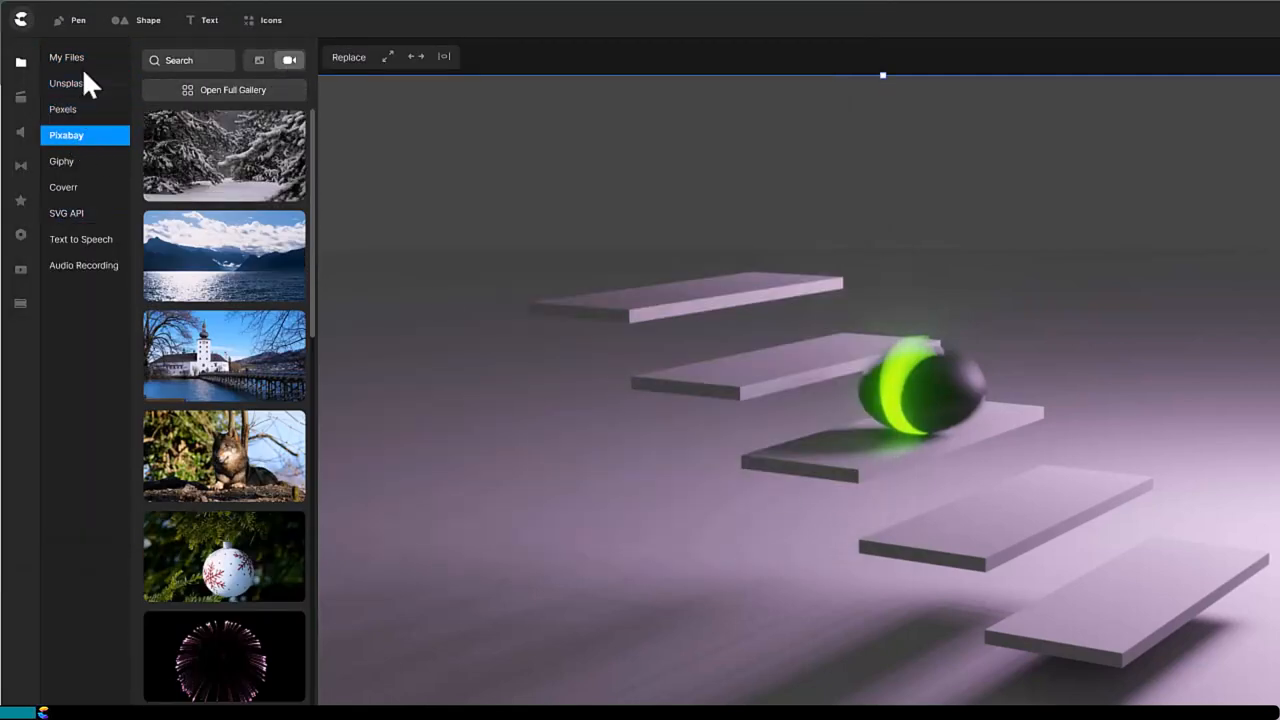
pyautogui.click(67, 57)
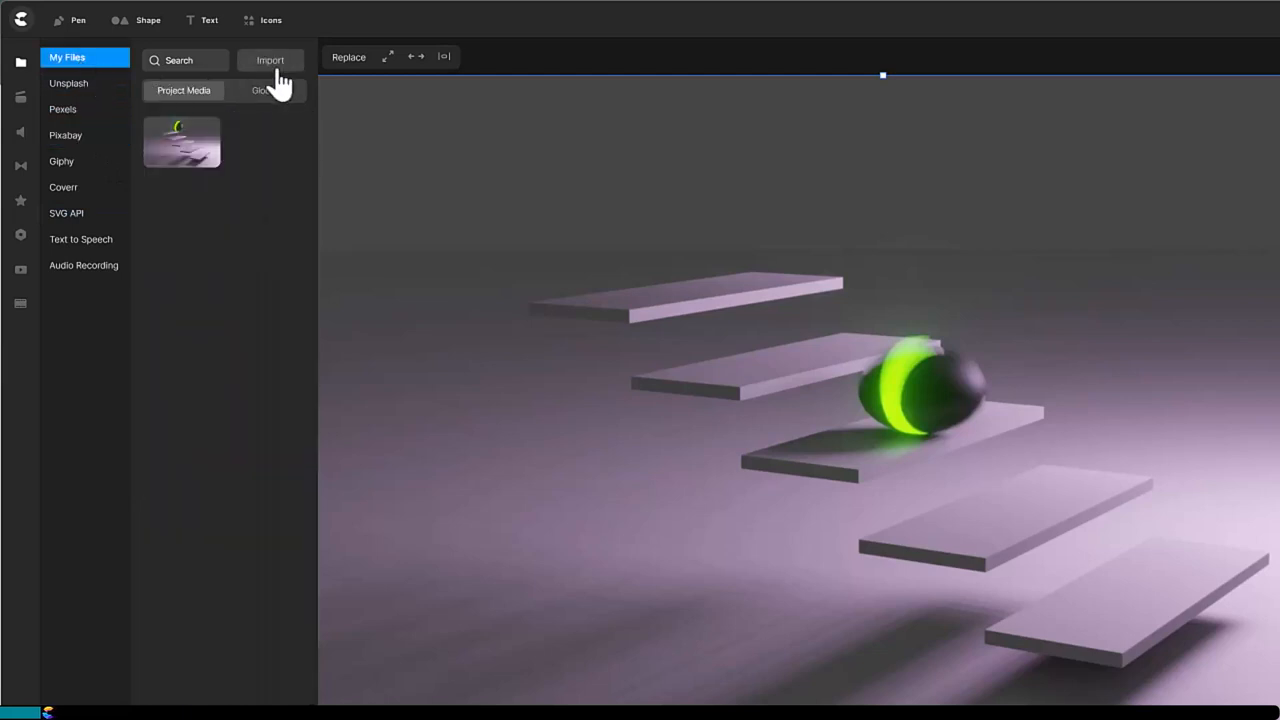
# Read through the 'What is a Lottie?' page and go to the LottieFiles home page
pyautogui.click(270, 60)
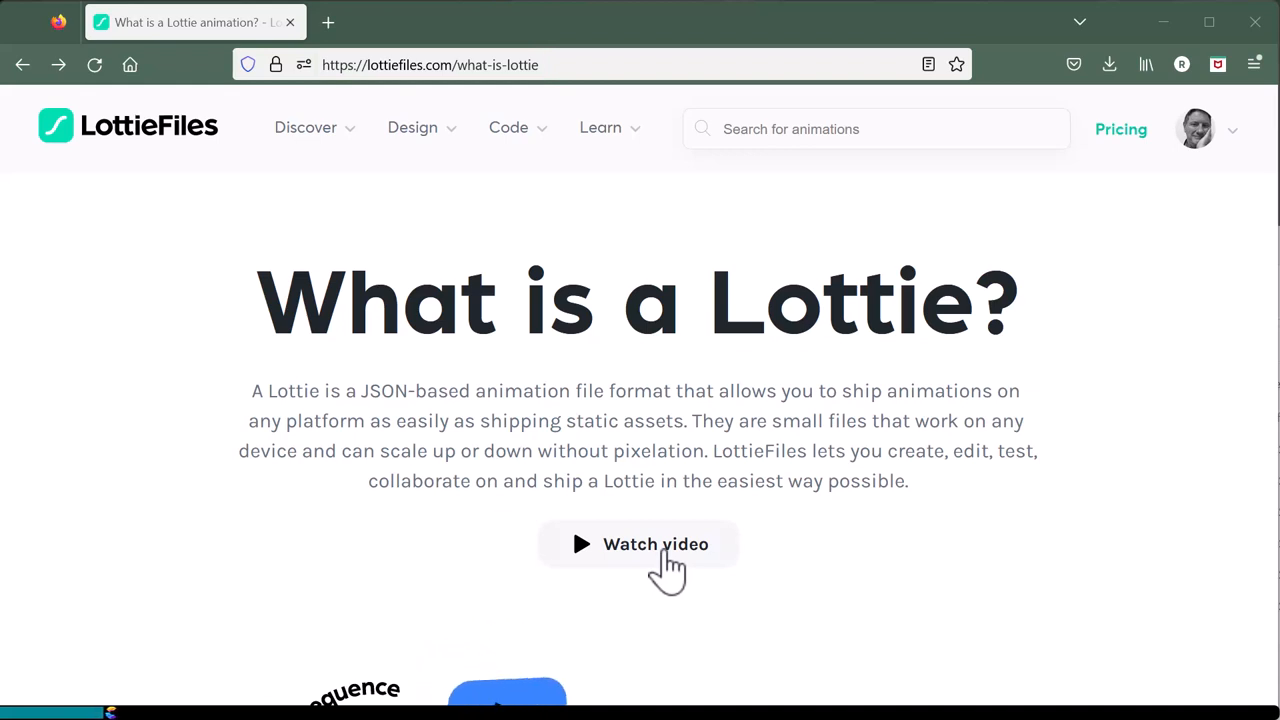
pyautogui.scroll(-3)
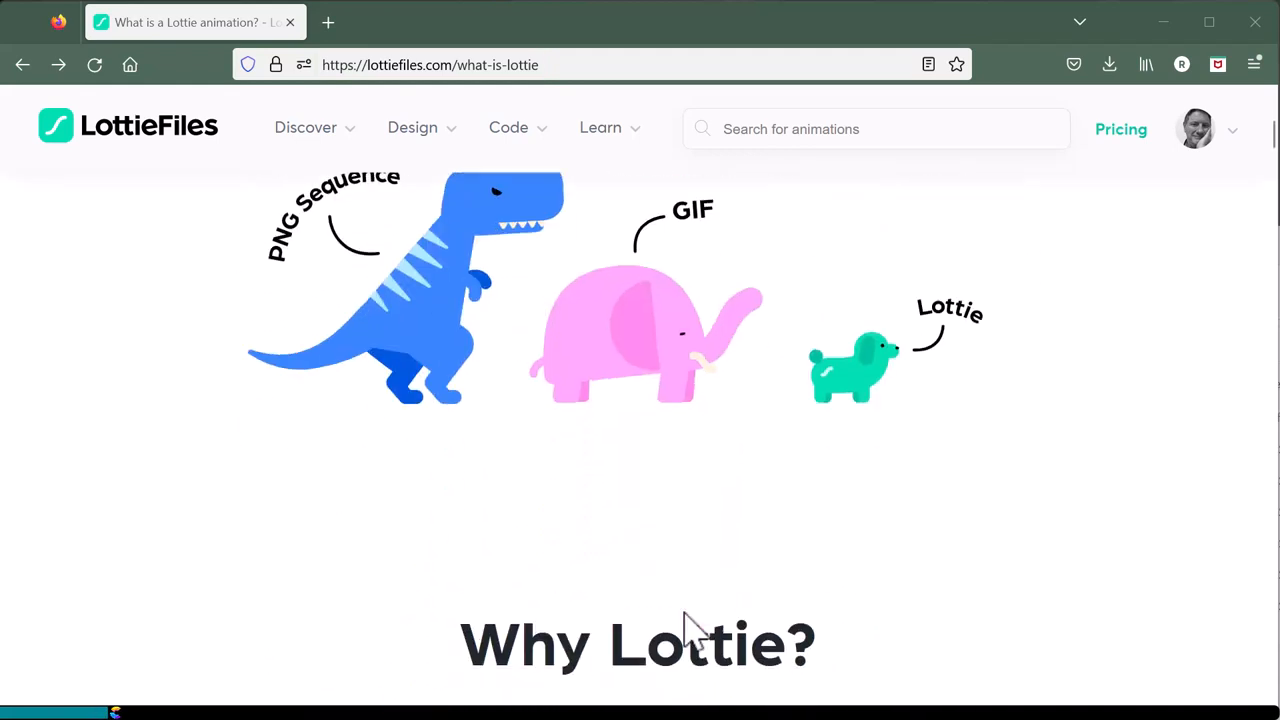
pyautogui.scroll(-3)
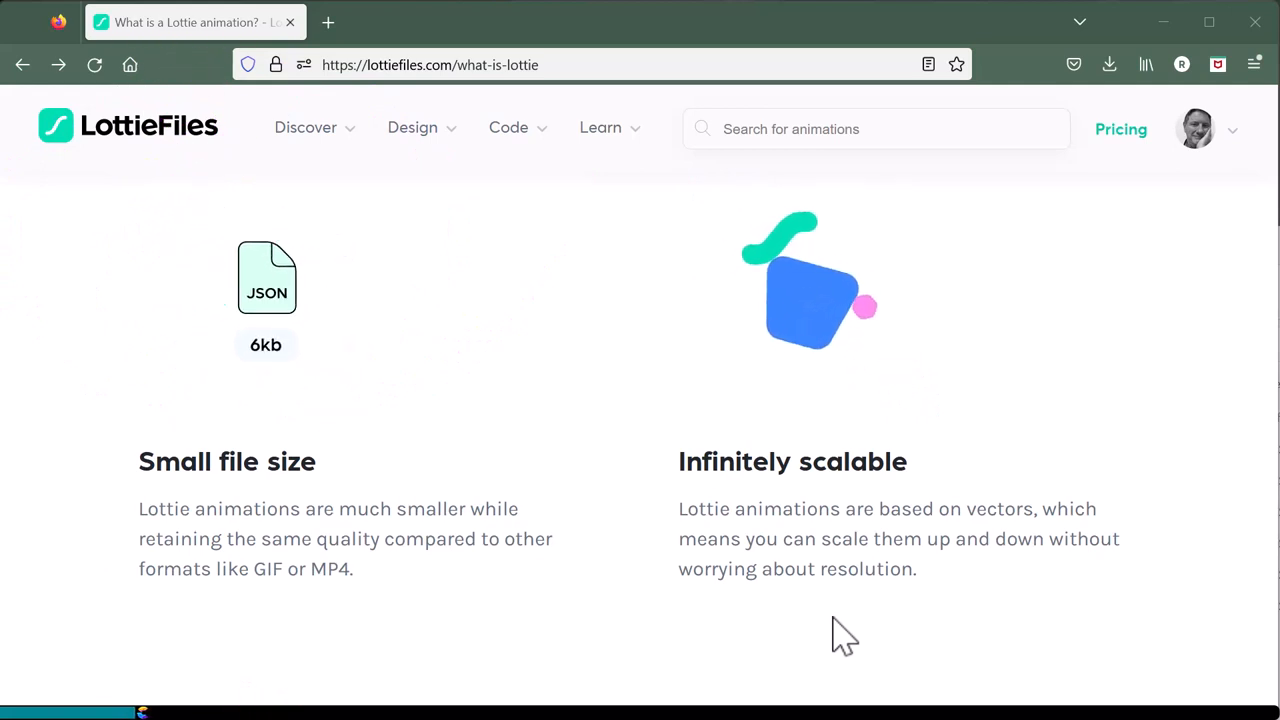
pyautogui.click(808, 285)
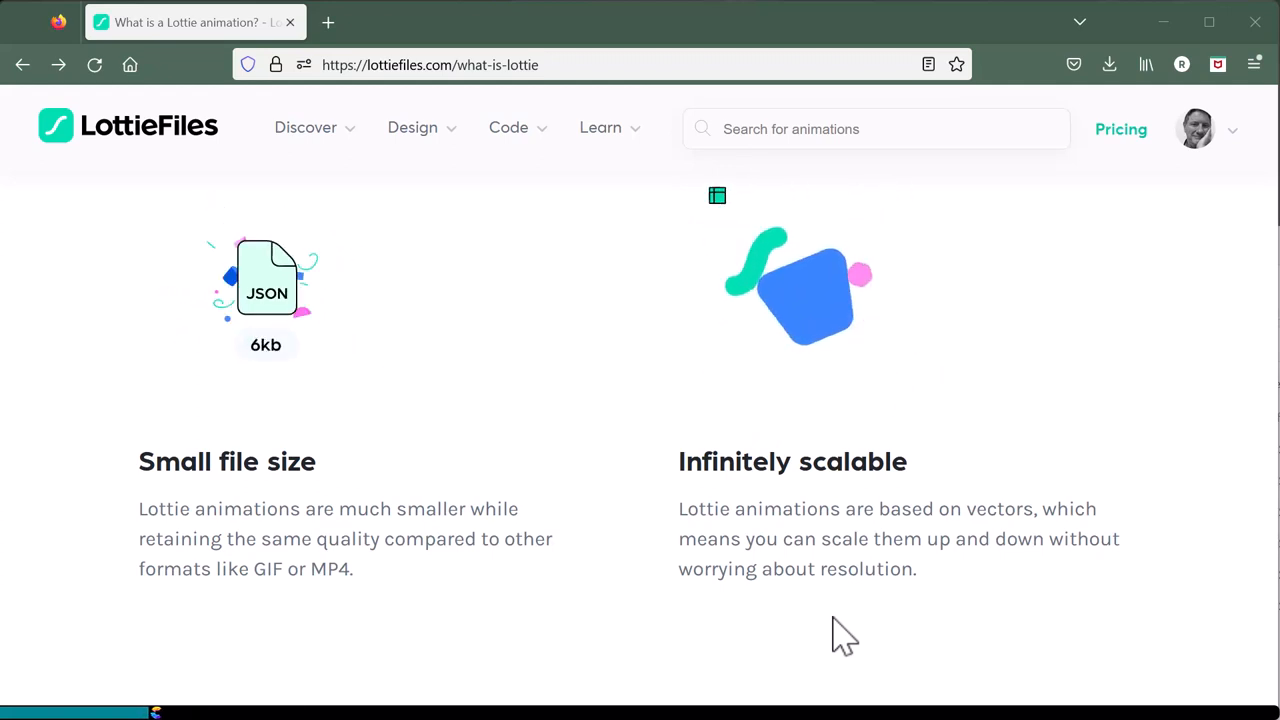
pyautogui.click(800, 285)
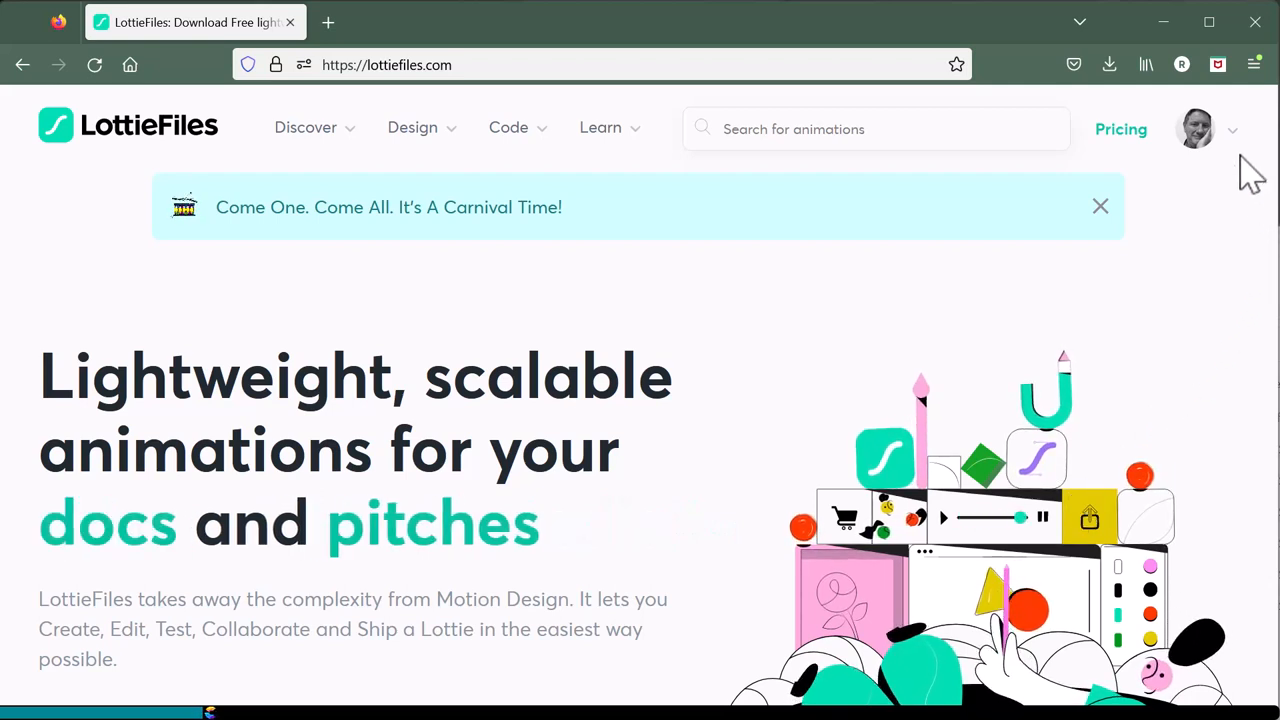
# Search LottieFiles for 'clock' animations and filter the results to Free
pyautogui.click(1198, 128)
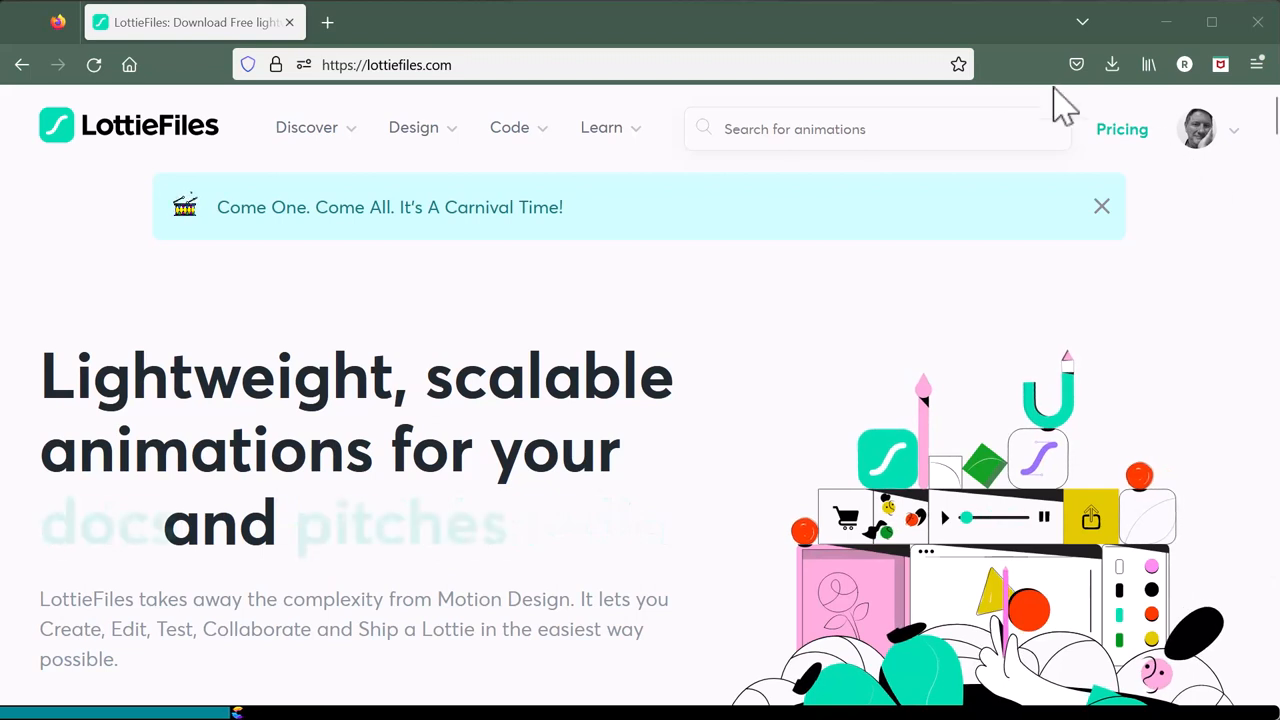
pyautogui.click(877, 128)
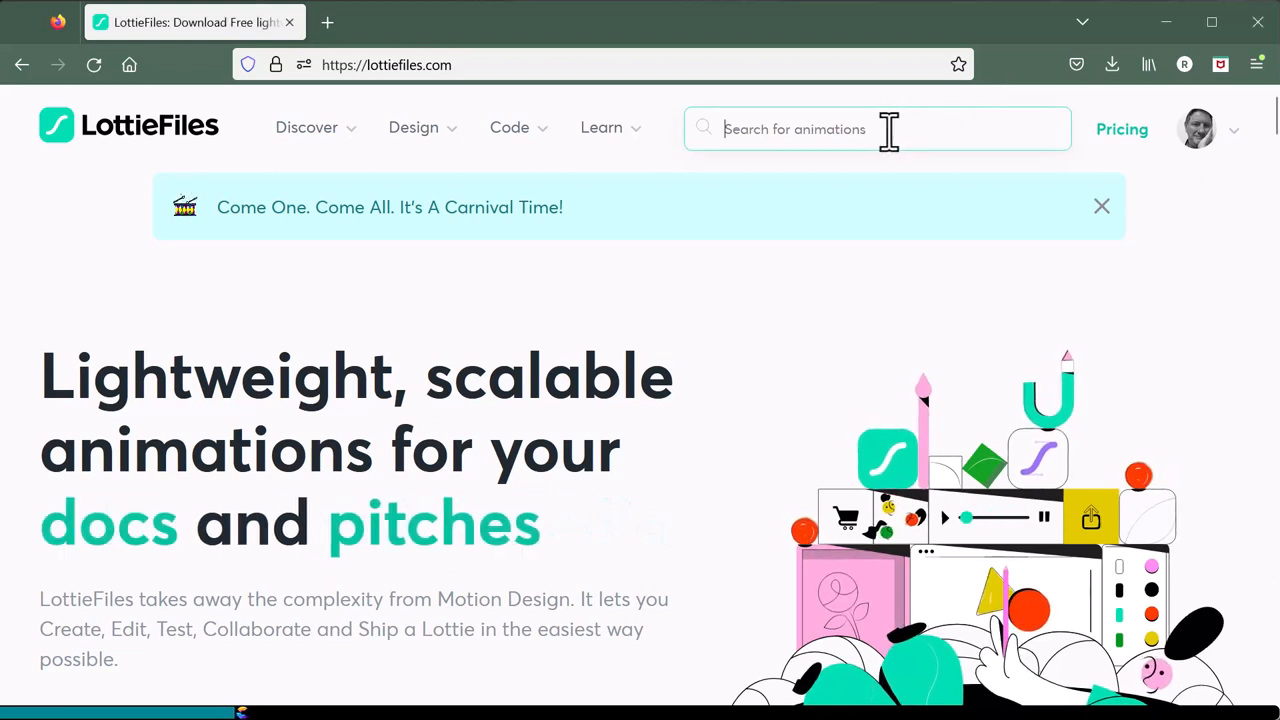
pyautogui.write('clock')
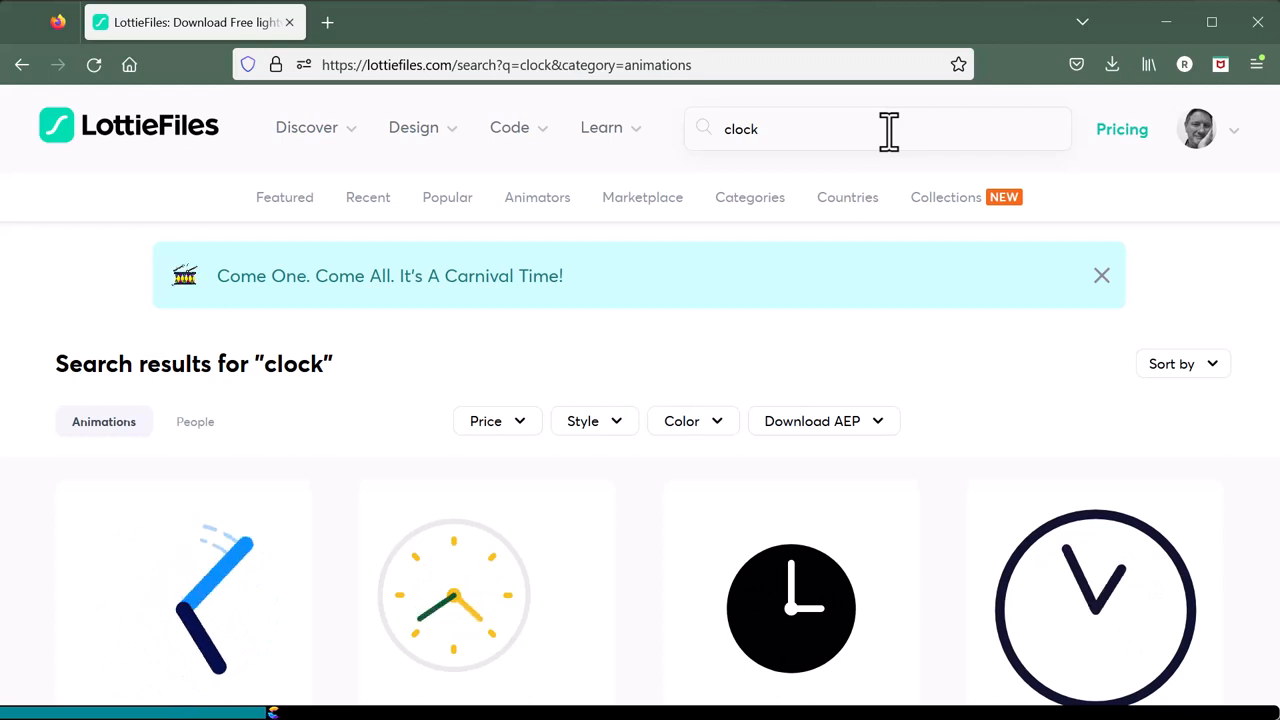
pyautogui.moveTo(525, 445)
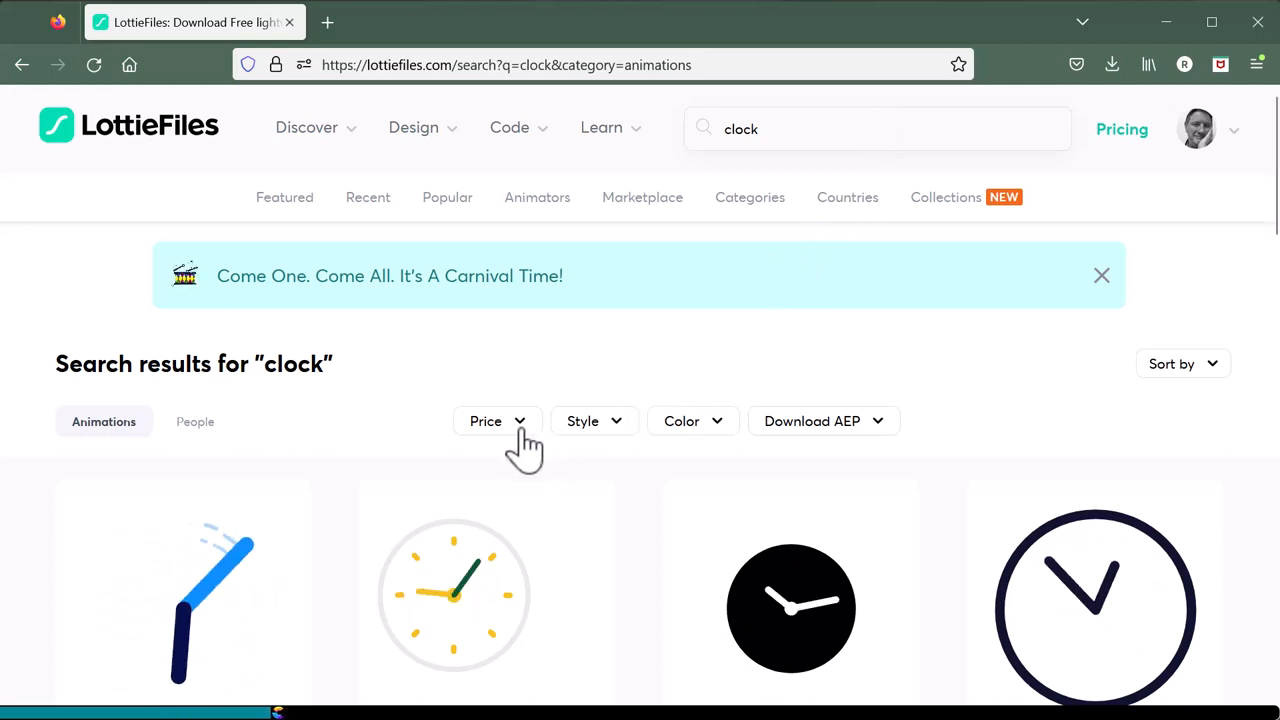
pyautogui.click(497, 496)
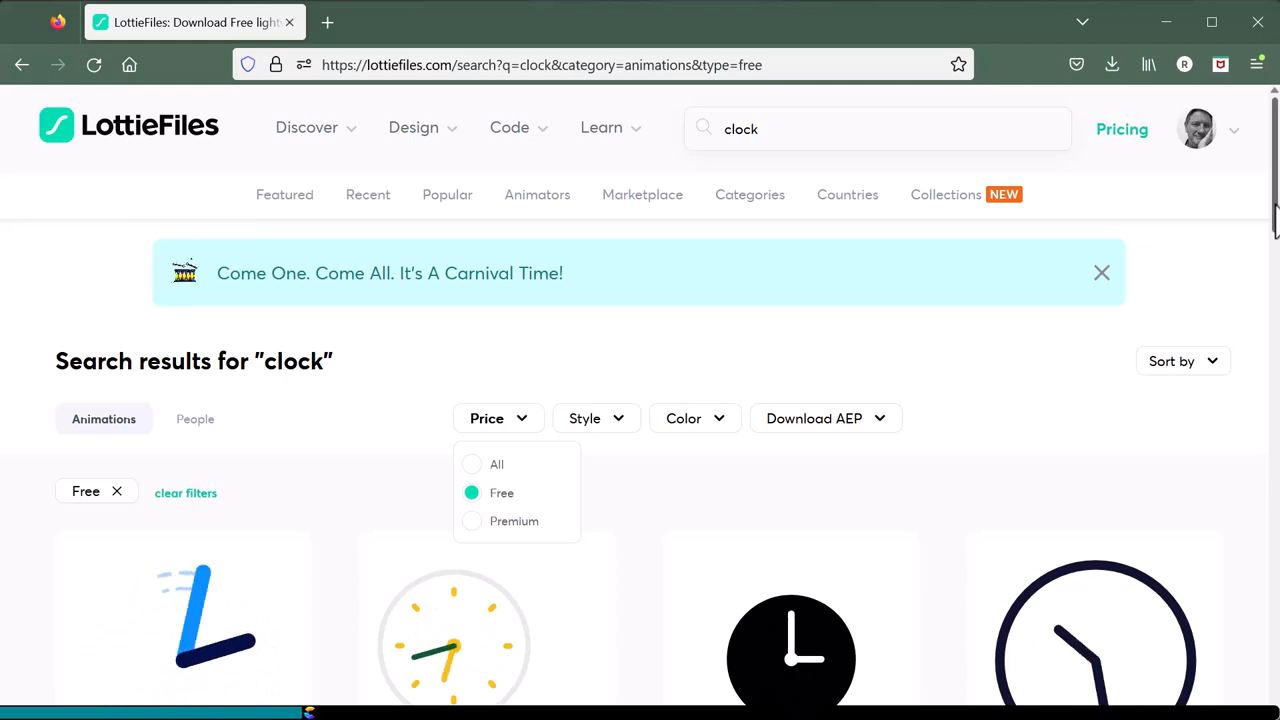
pyautogui.scroll(-3)
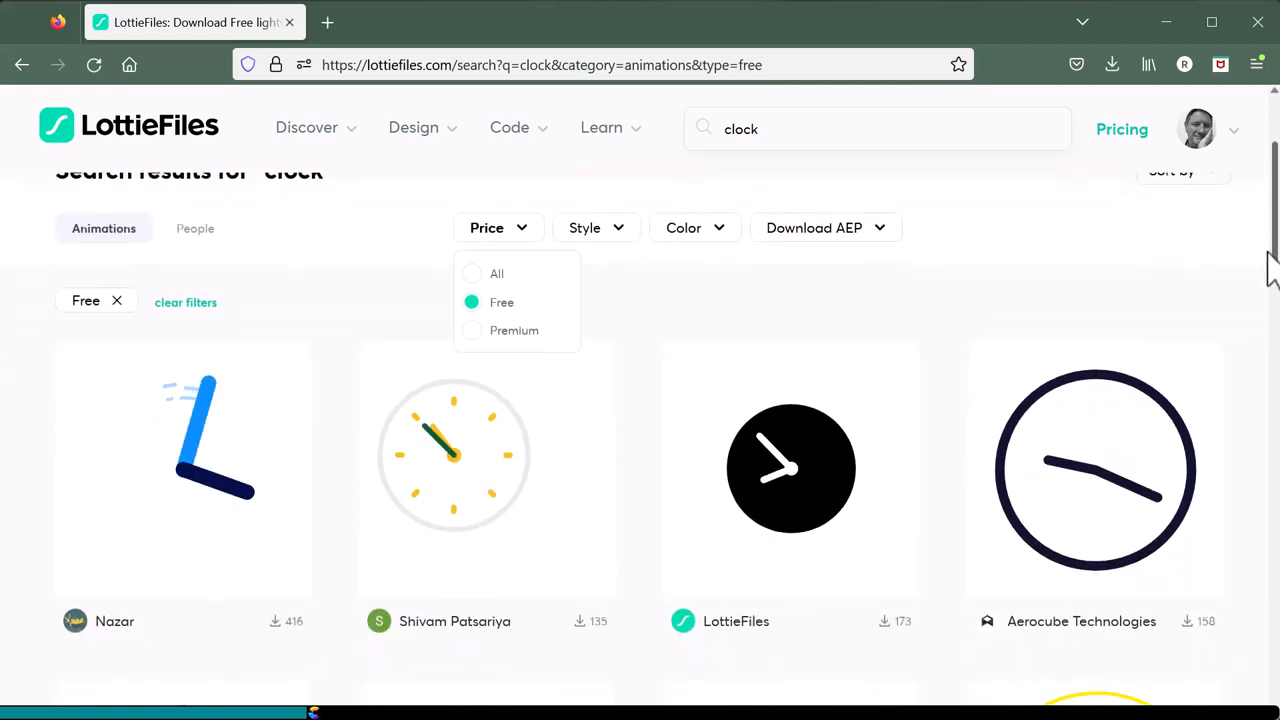
pyautogui.scroll(-3)
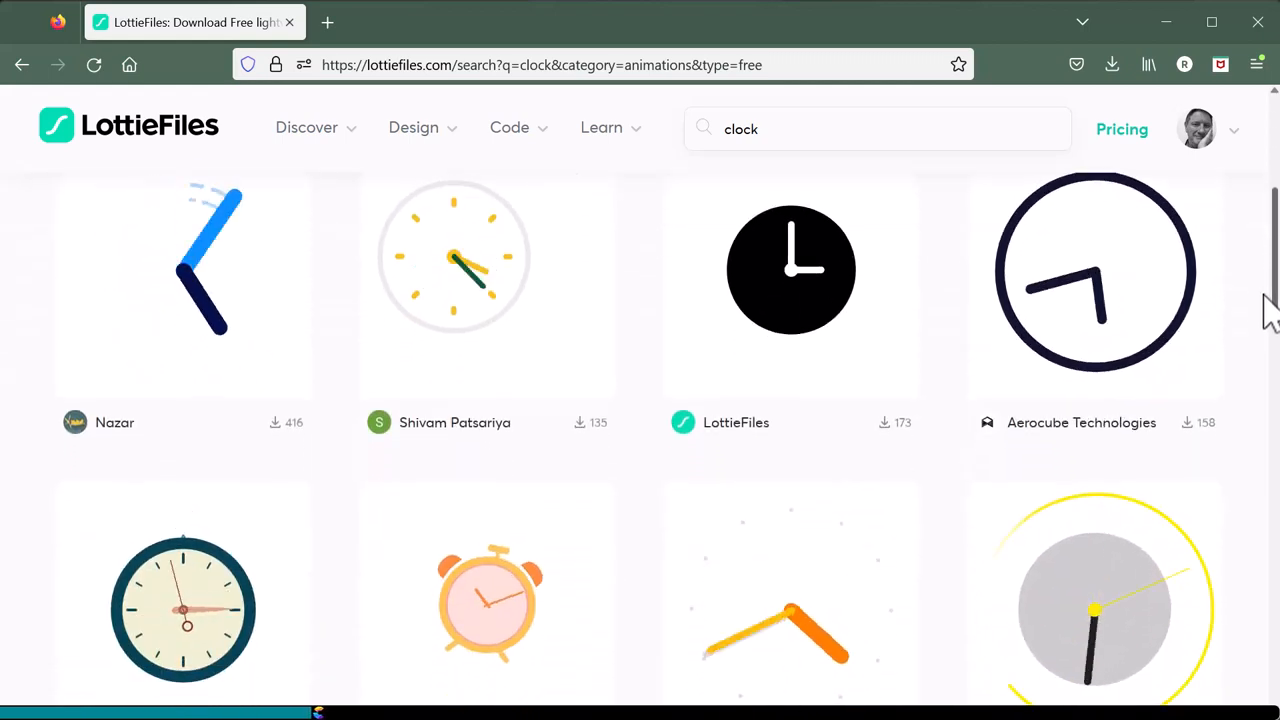
pyautogui.scroll(-3)
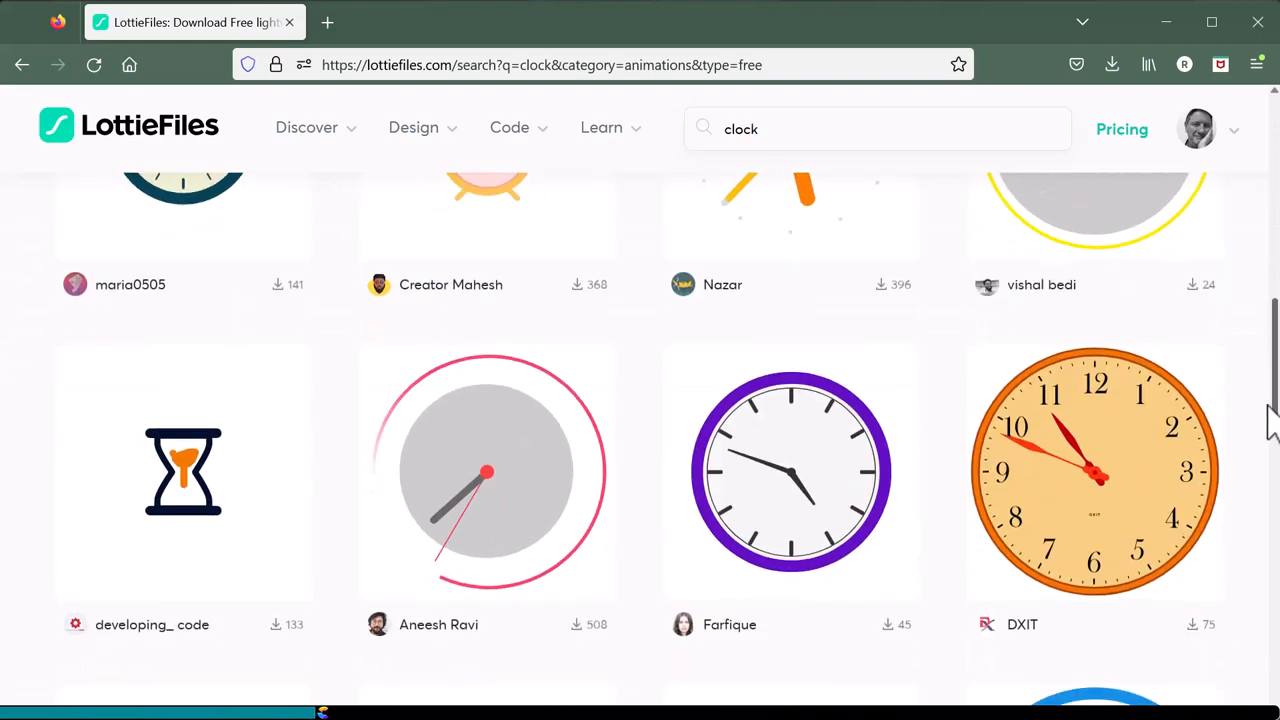
pyautogui.scroll(-3)
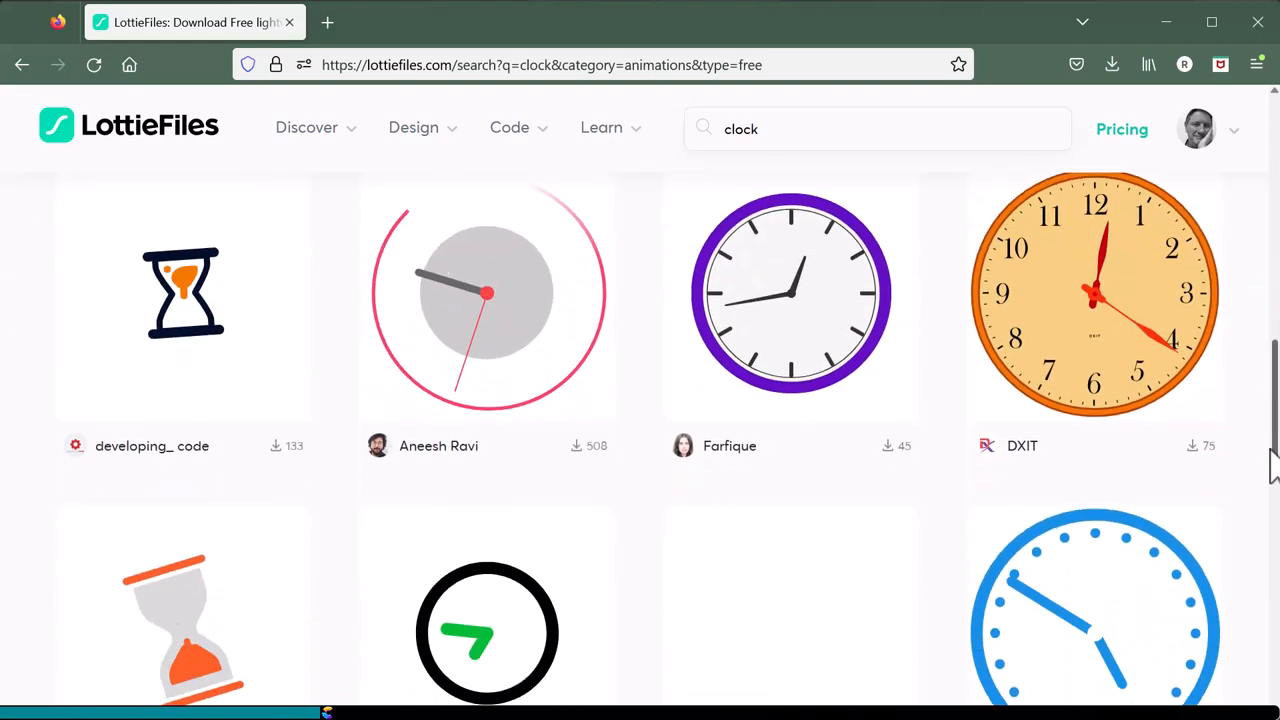
pyautogui.scroll(-3)
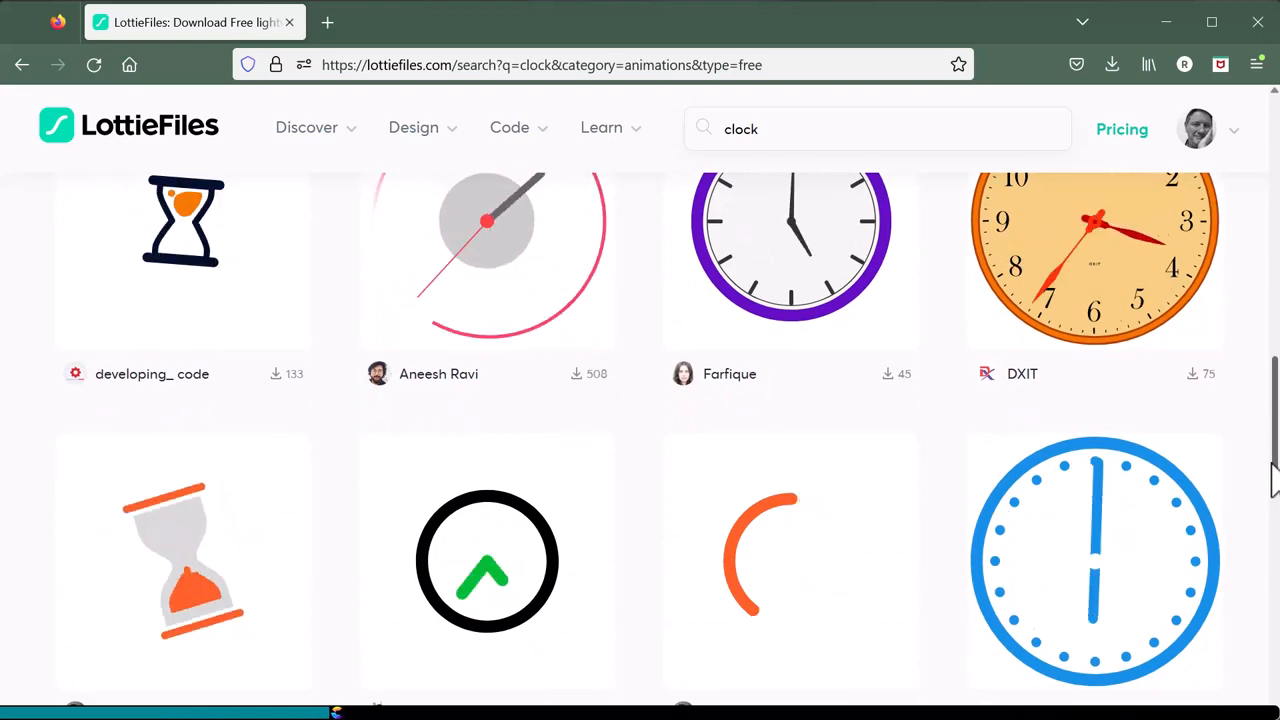
pyautogui.scroll(-3)
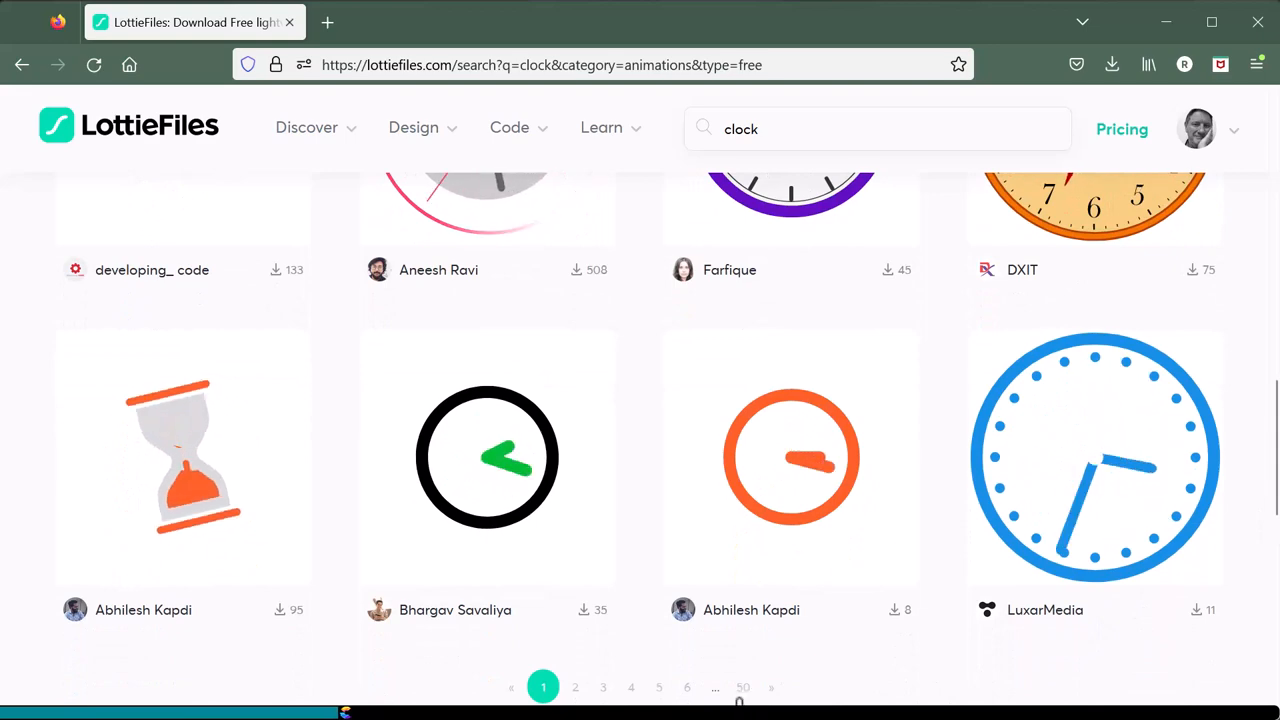
pyautogui.moveTo(1247, 553)
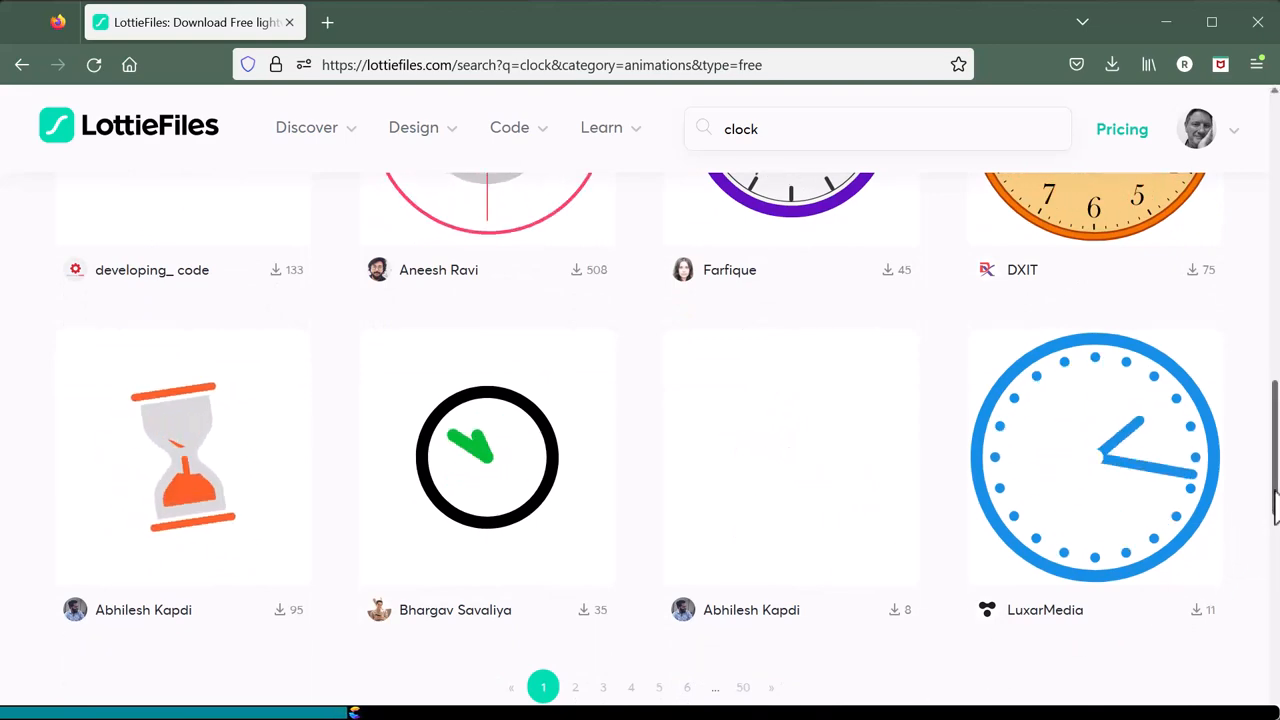
pyautogui.scroll(3)
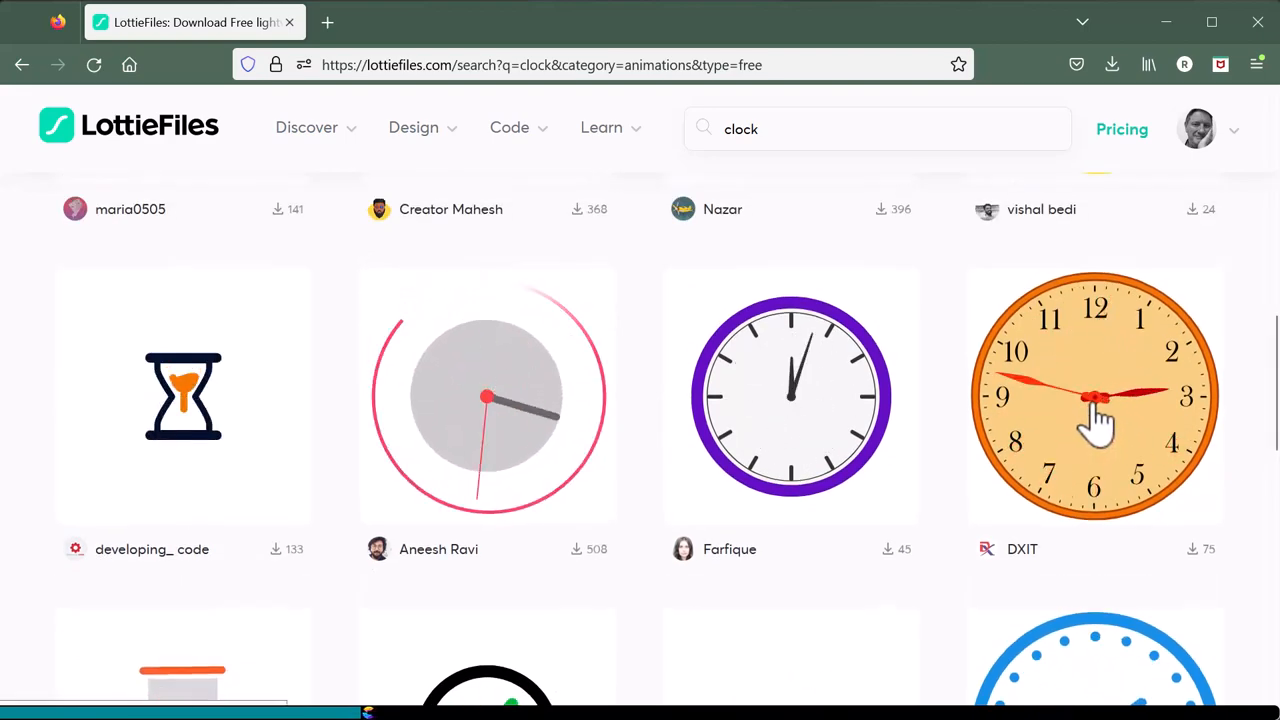
# Open the orange DXIT wall clock animation and download it as Lottie JSON
pyautogui.click(1094, 397)
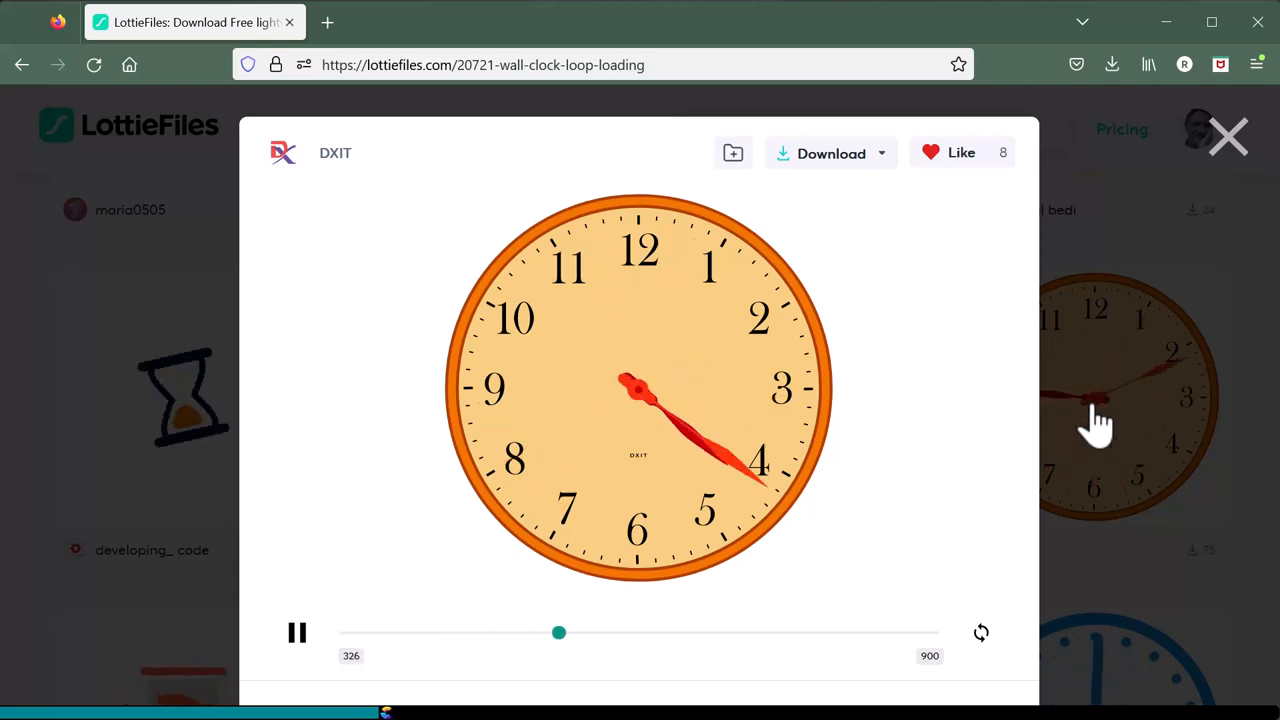
pyautogui.click(830, 153)
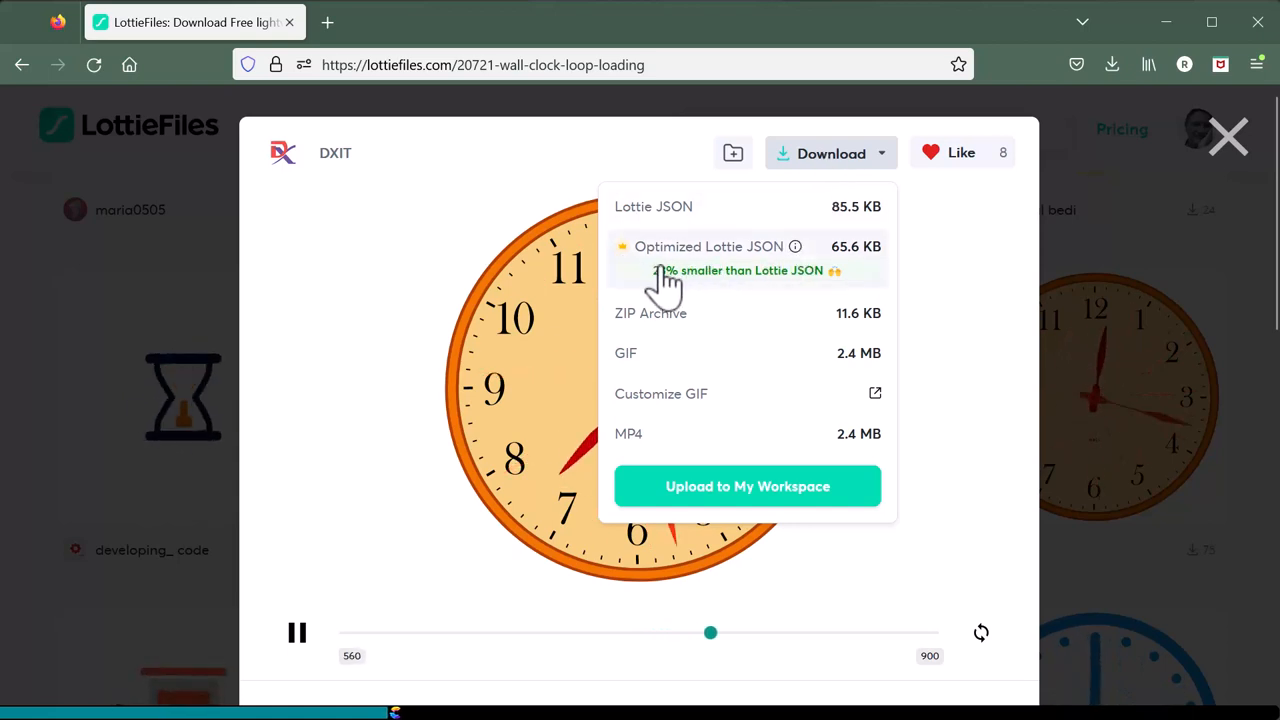
pyautogui.moveTo(855, 295)
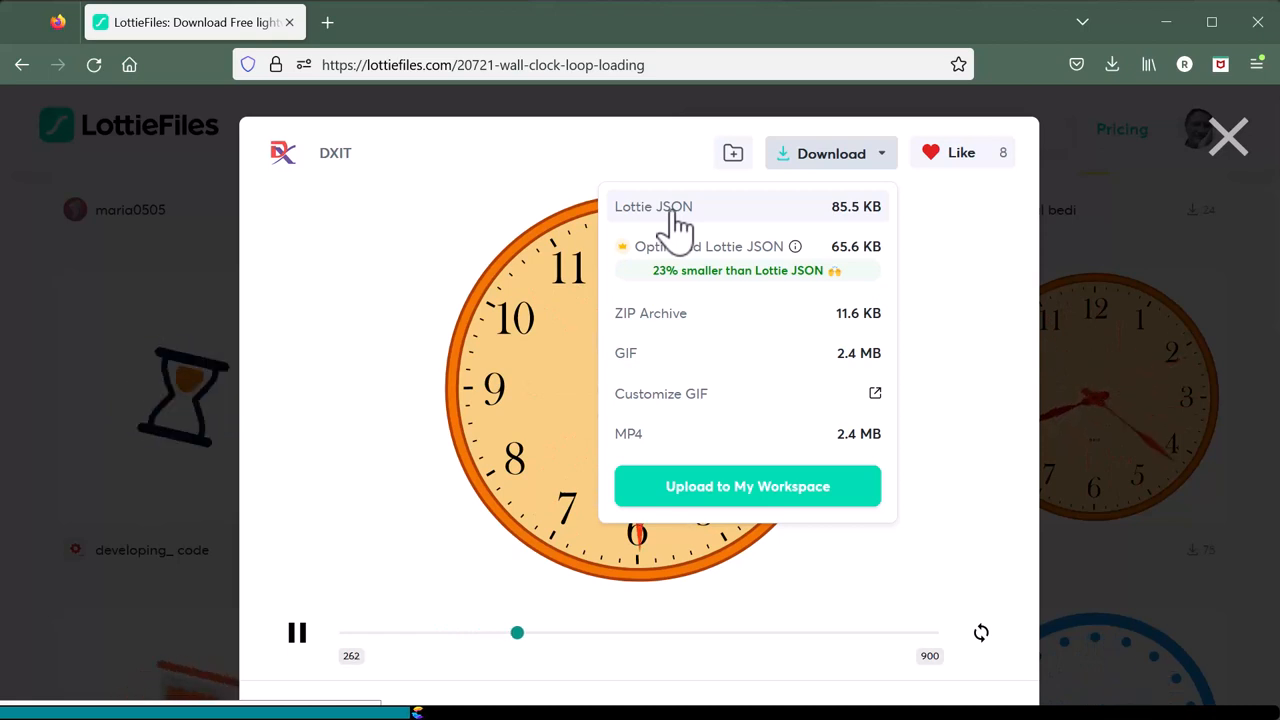
pyautogui.click(653, 206)
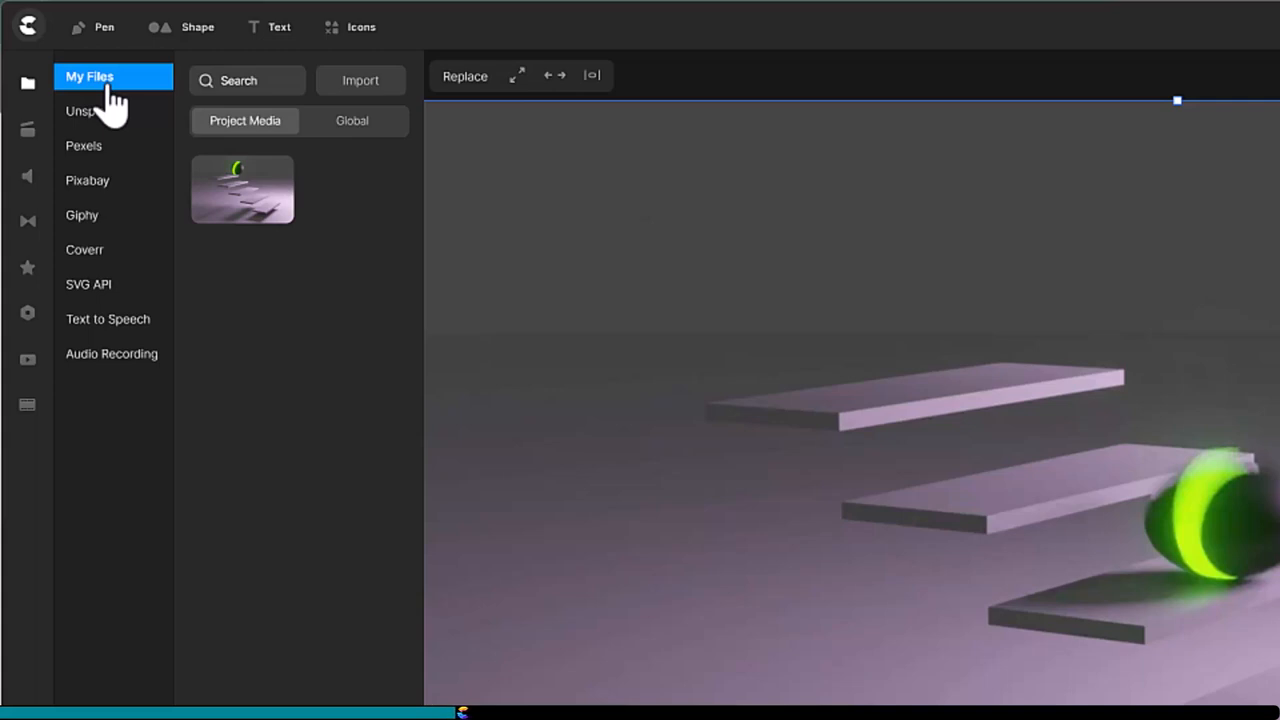
pyautogui.moveTo(360, 80)
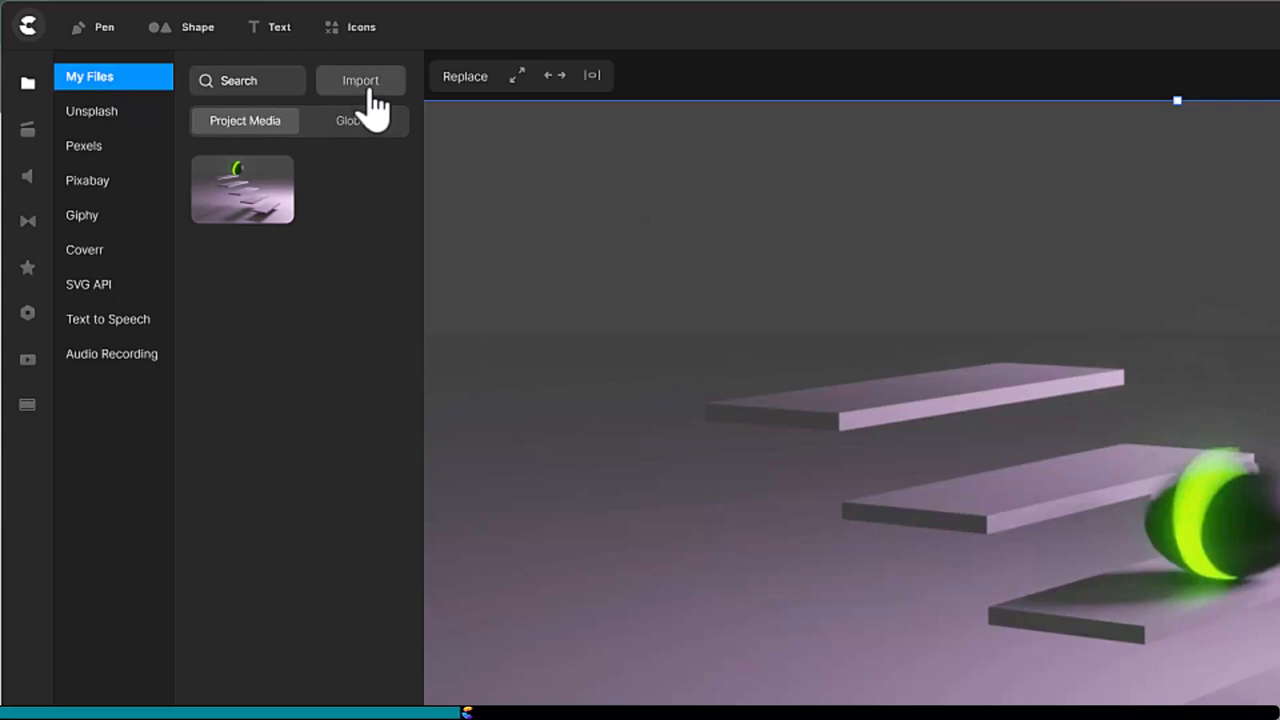
# Import 20721-wall-clock-loop-loading from Downloads into the project media
pyautogui.click(360, 80)
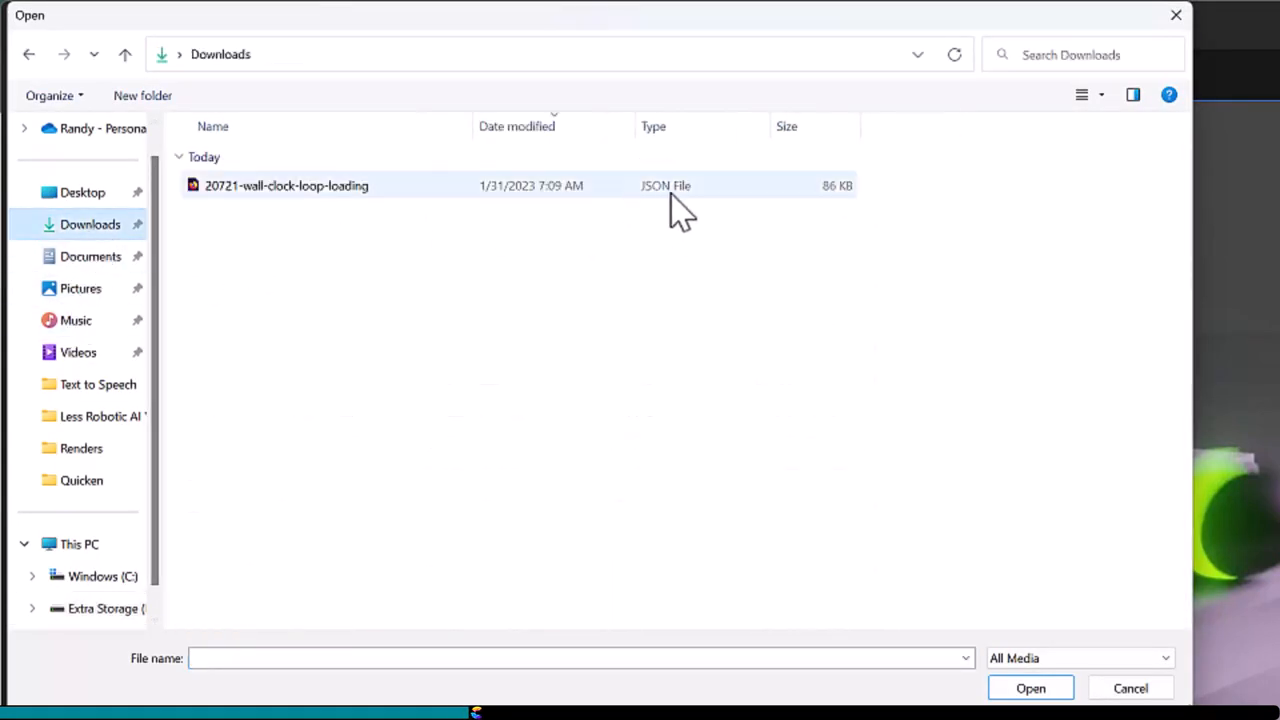
pyautogui.click(1030, 688)
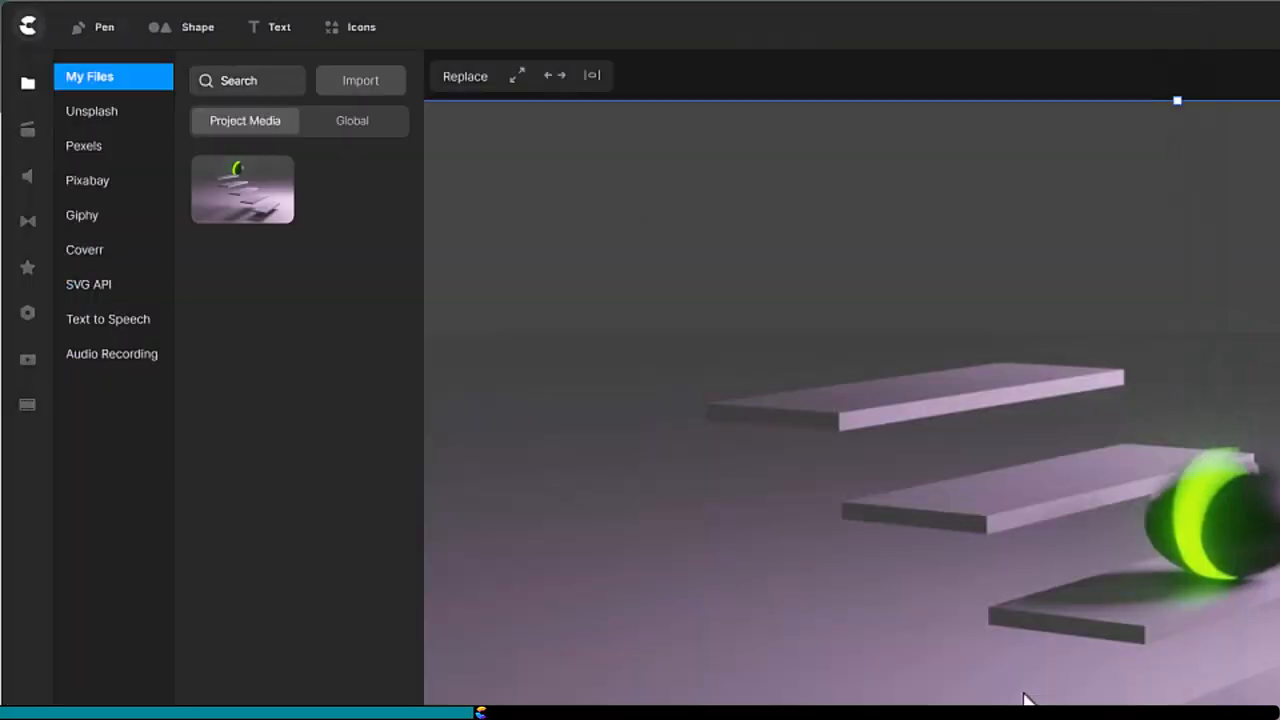
pyautogui.click(360, 80)
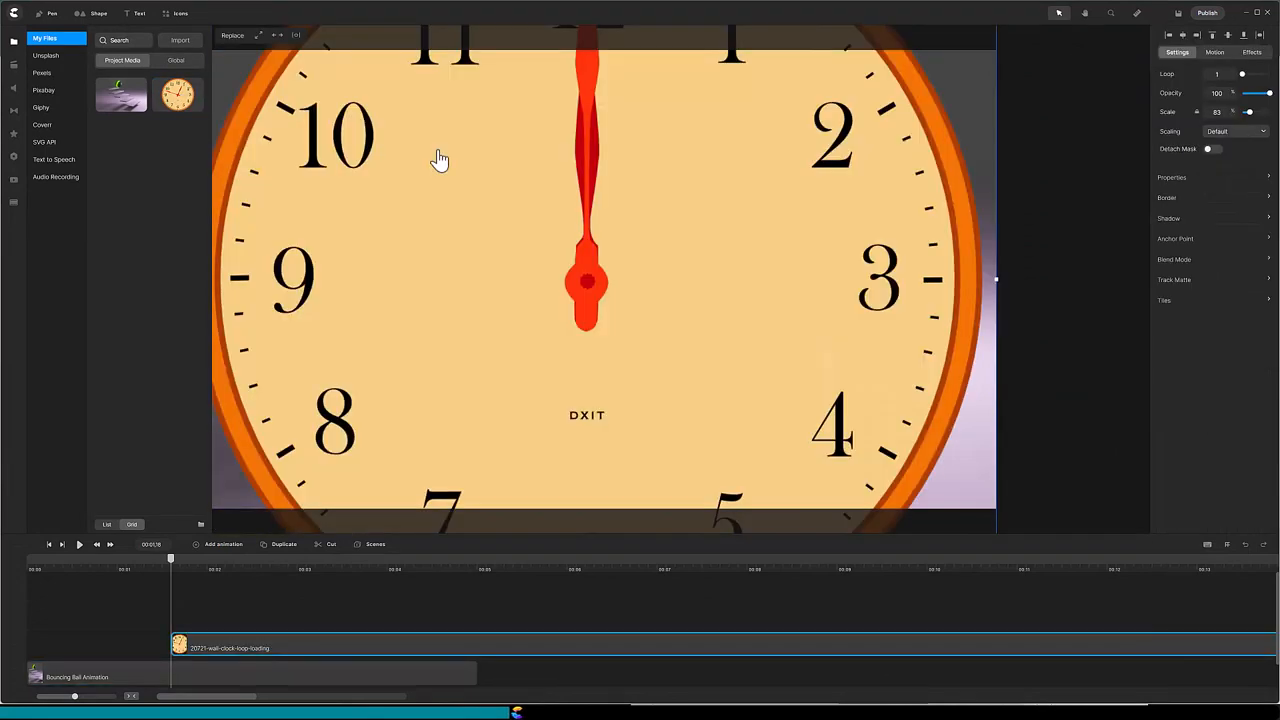
pyautogui.moveTo(1229, 145)
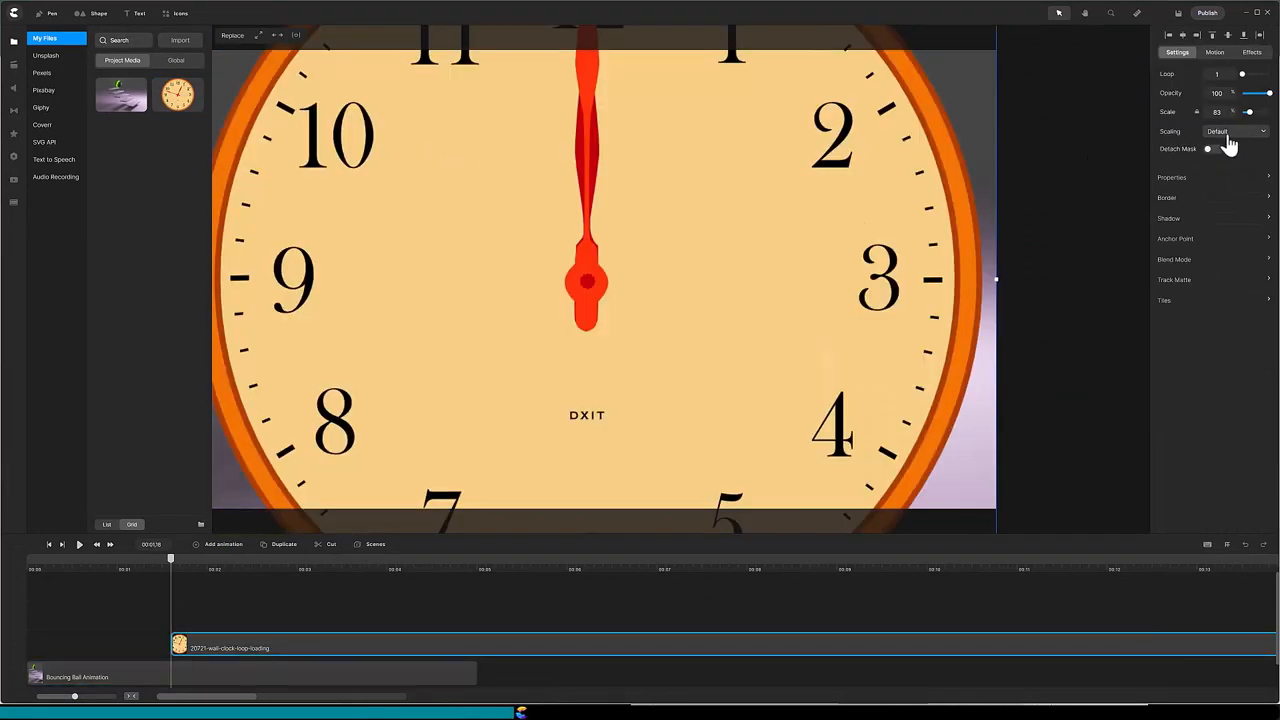
# Raise the clock's Scale slider from 83 to about 129
pyautogui.moveTo(1270, 112); pyautogui.dragTo(1248, 112)
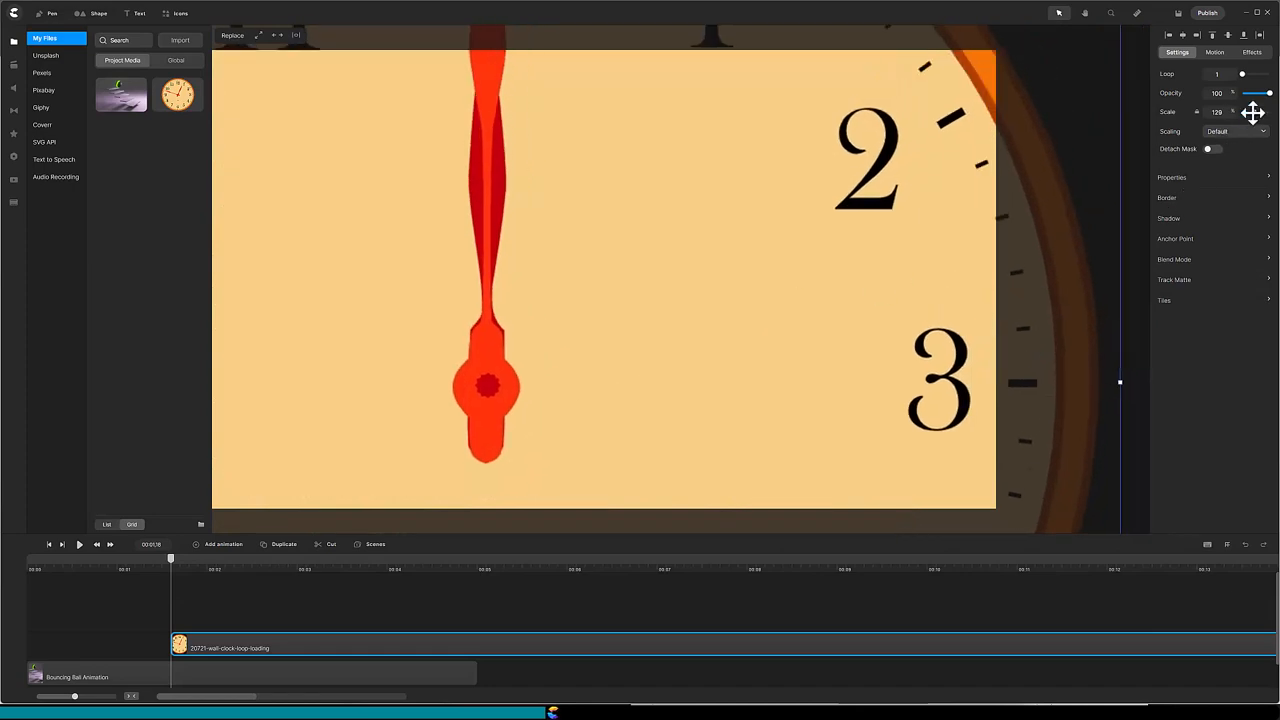
pyautogui.moveTo(1243, 112); pyautogui.dragTo(1270, 112)
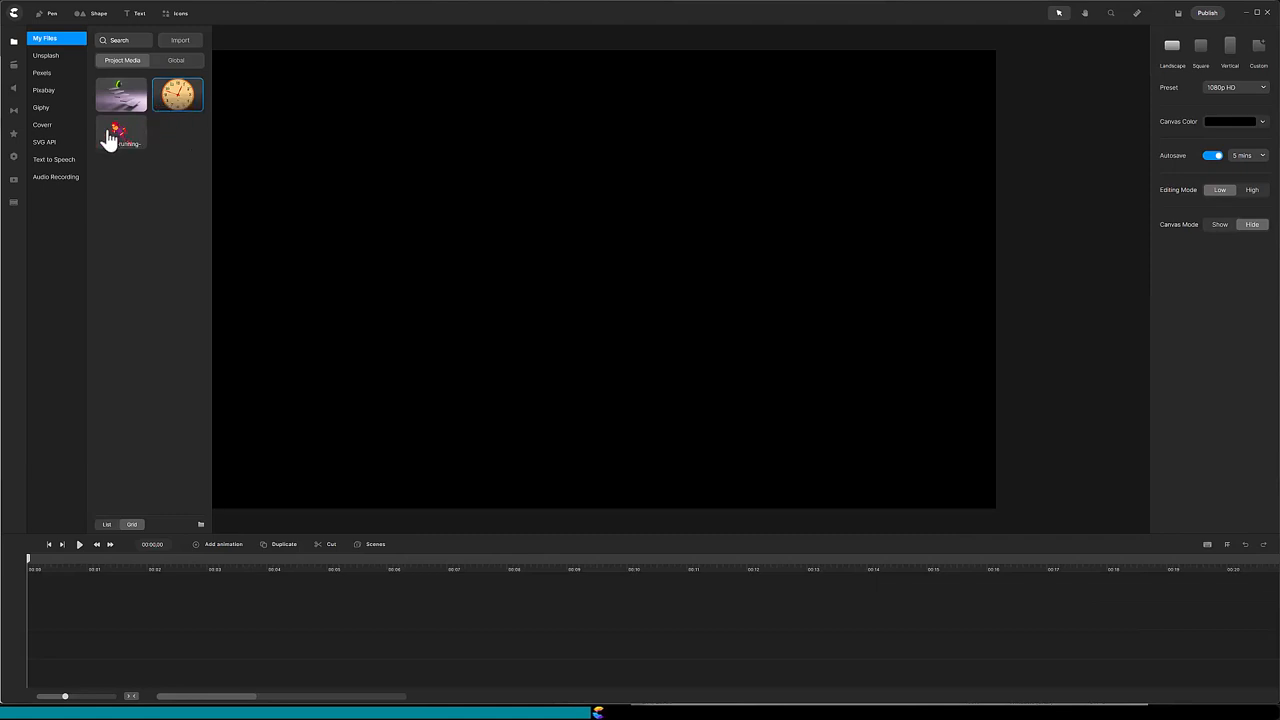
# Add the running-hero asset to the canvas and remove its duplicate timeline clip
pyautogui.click(121, 133)
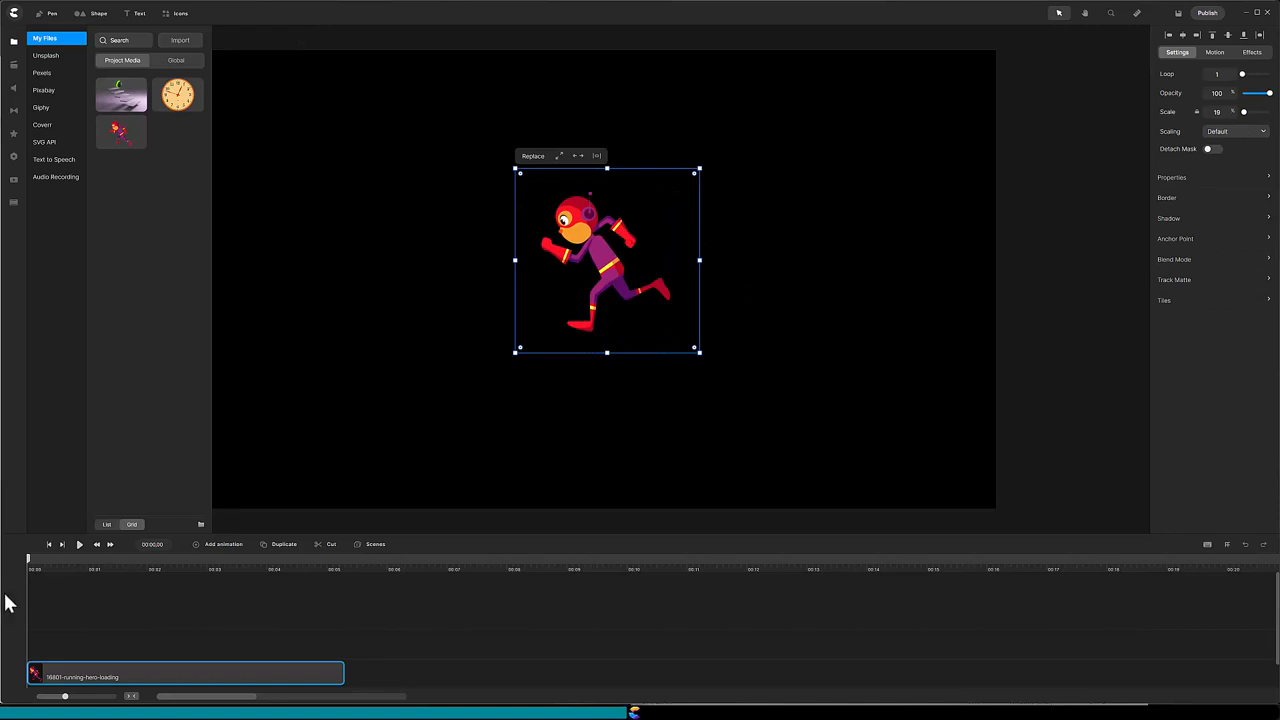
pyautogui.click(79, 544)
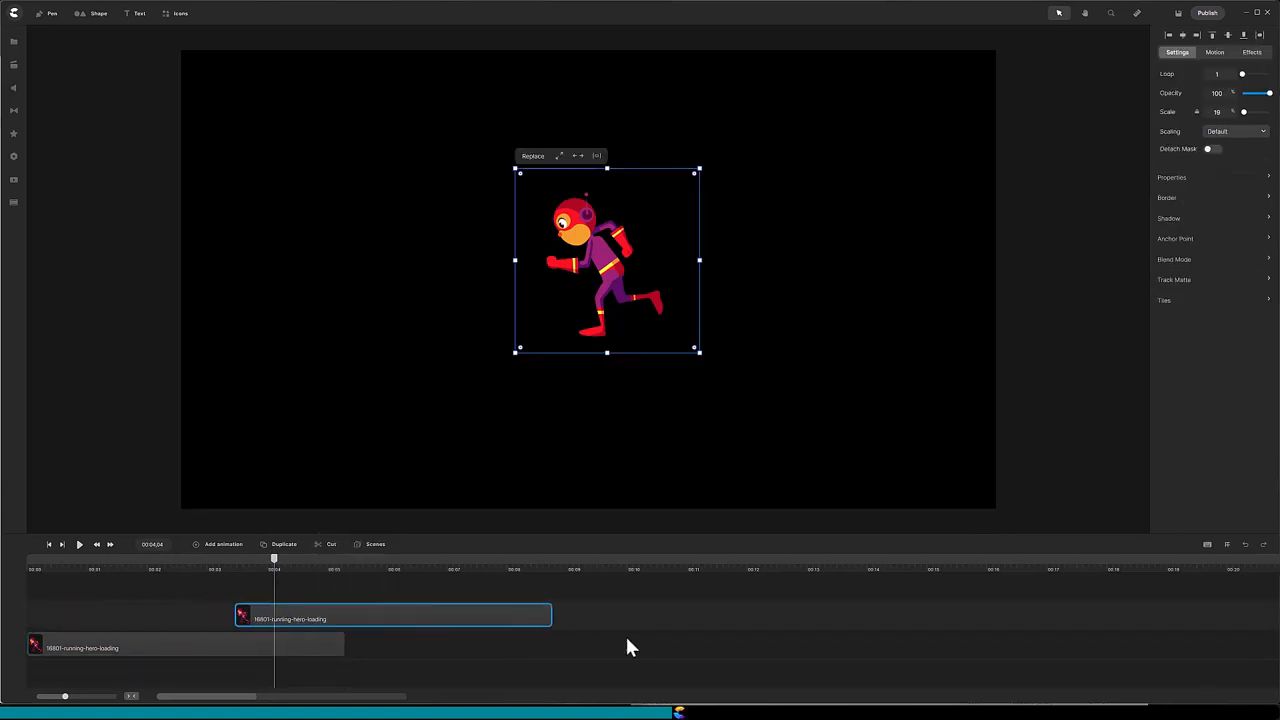
pyautogui.moveTo(390, 618); pyautogui.dragTo(500, 650)
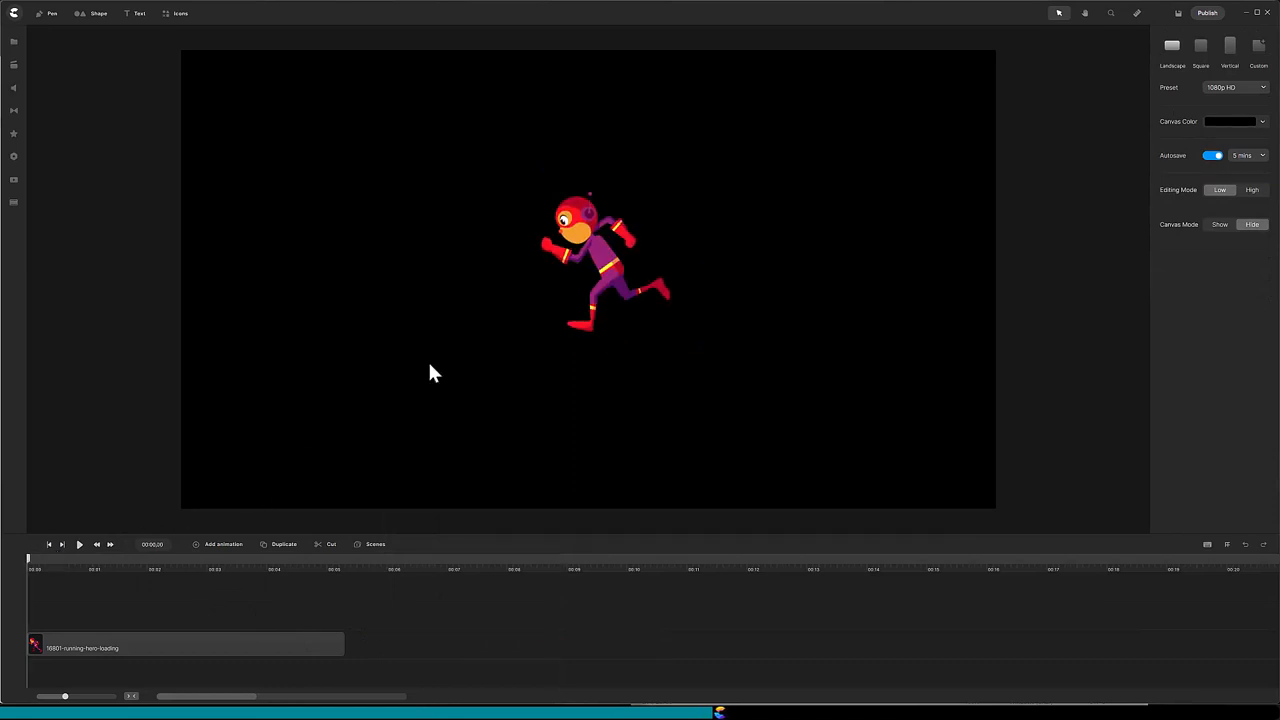
# Add a Position animation with Linear easing to the running hero
pyautogui.click(588, 250)
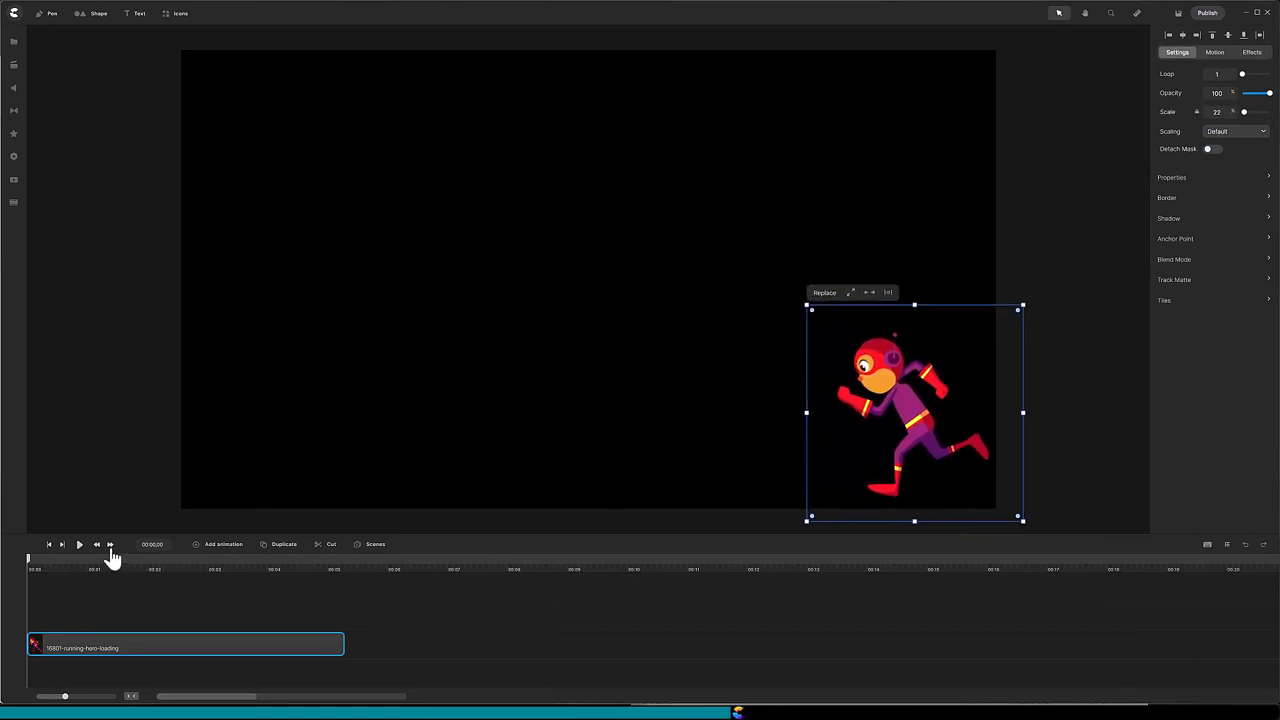
pyautogui.click(223, 544)
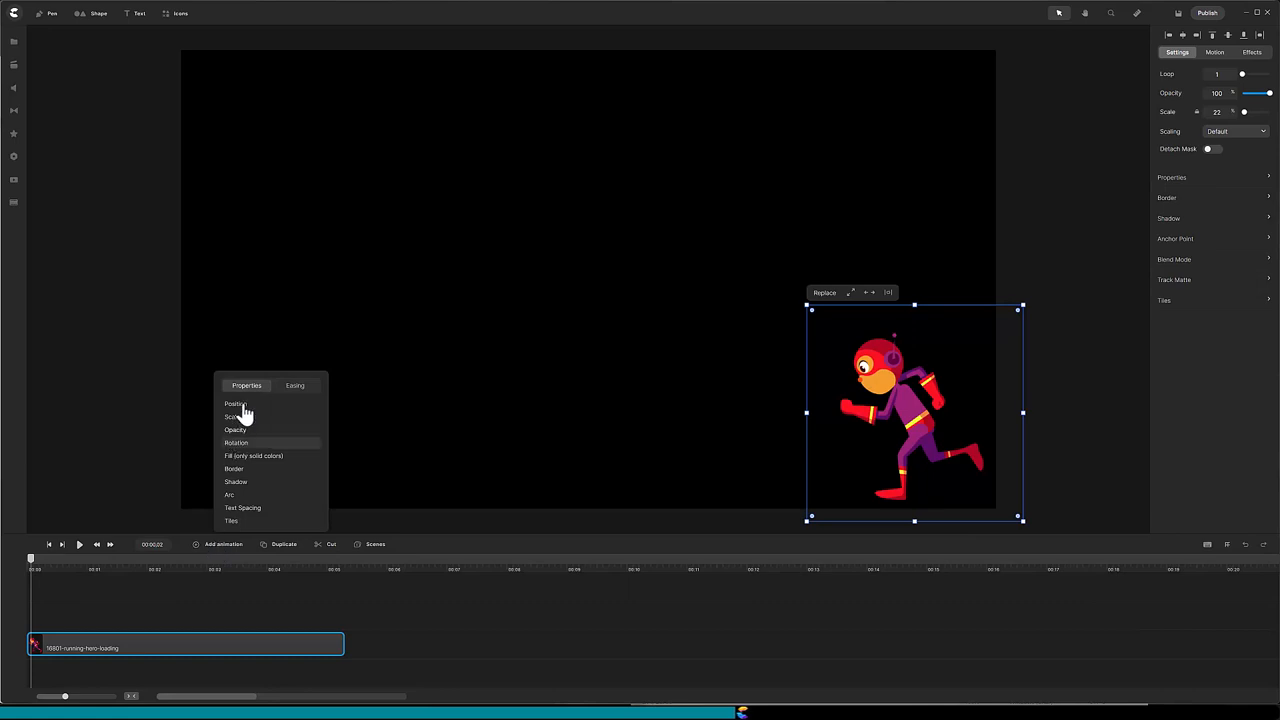
pyautogui.click(294, 385)
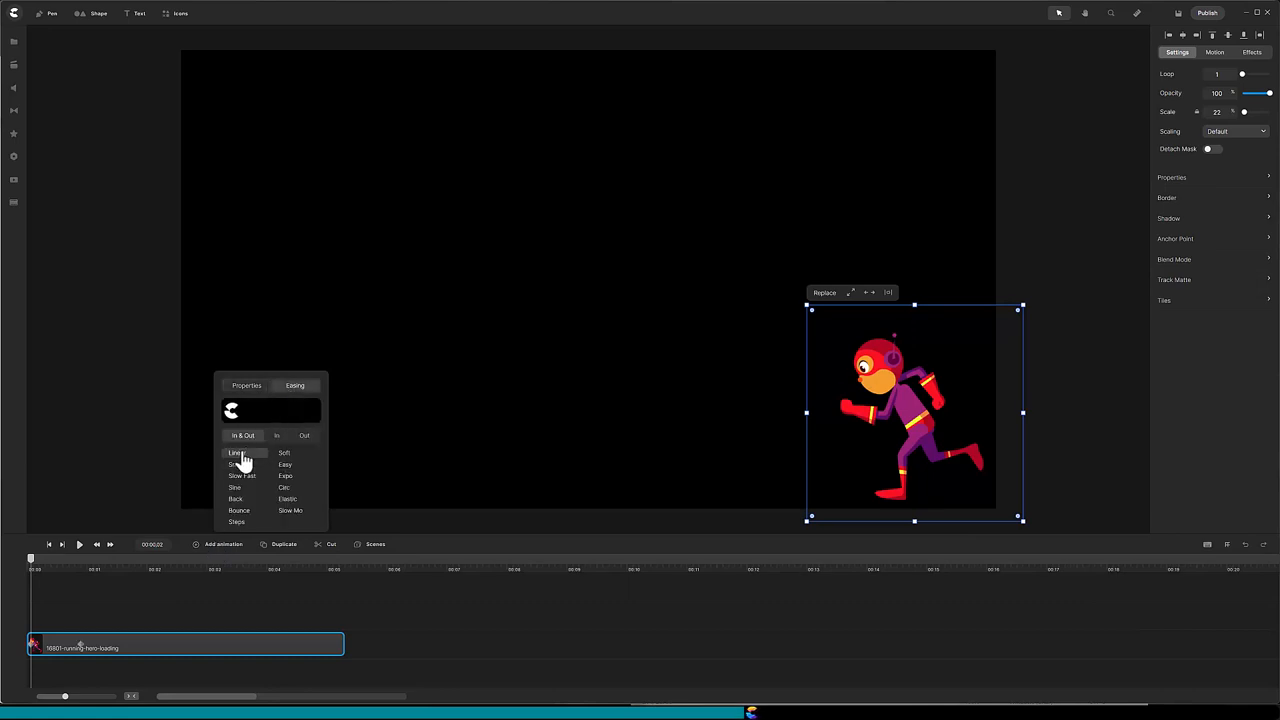
pyautogui.click(237, 452)
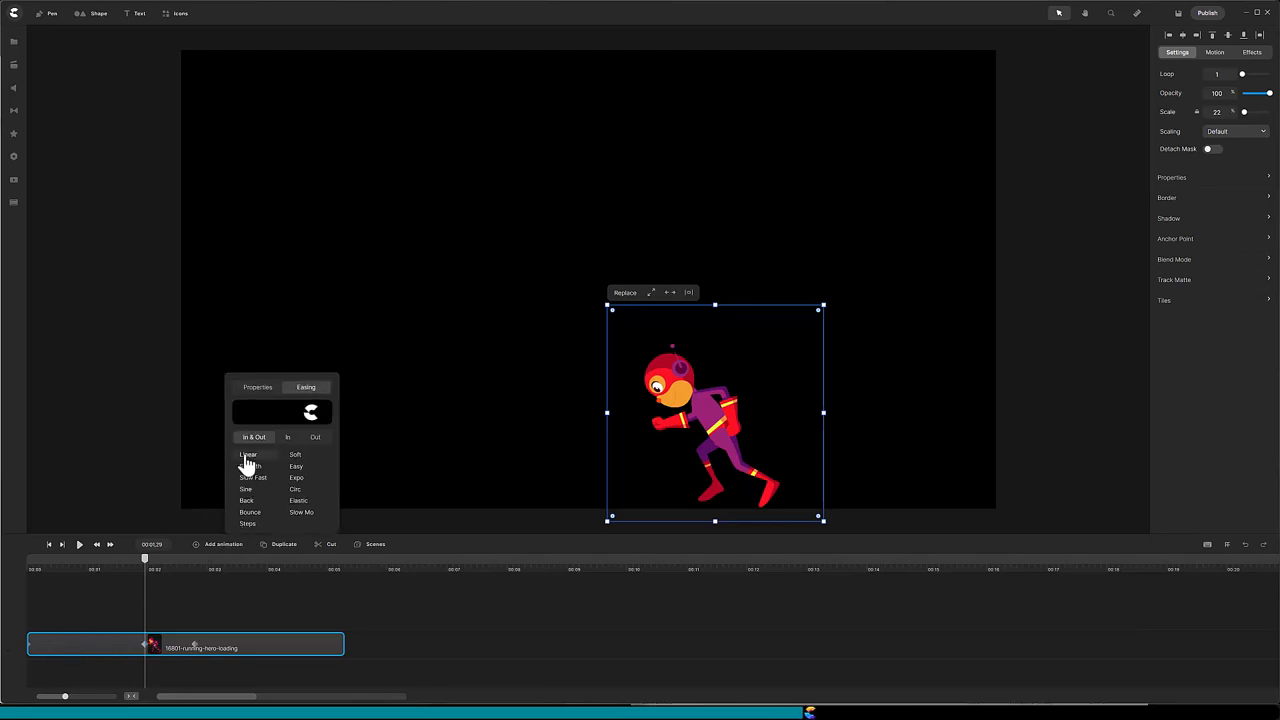
pyautogui.click(257, 387)
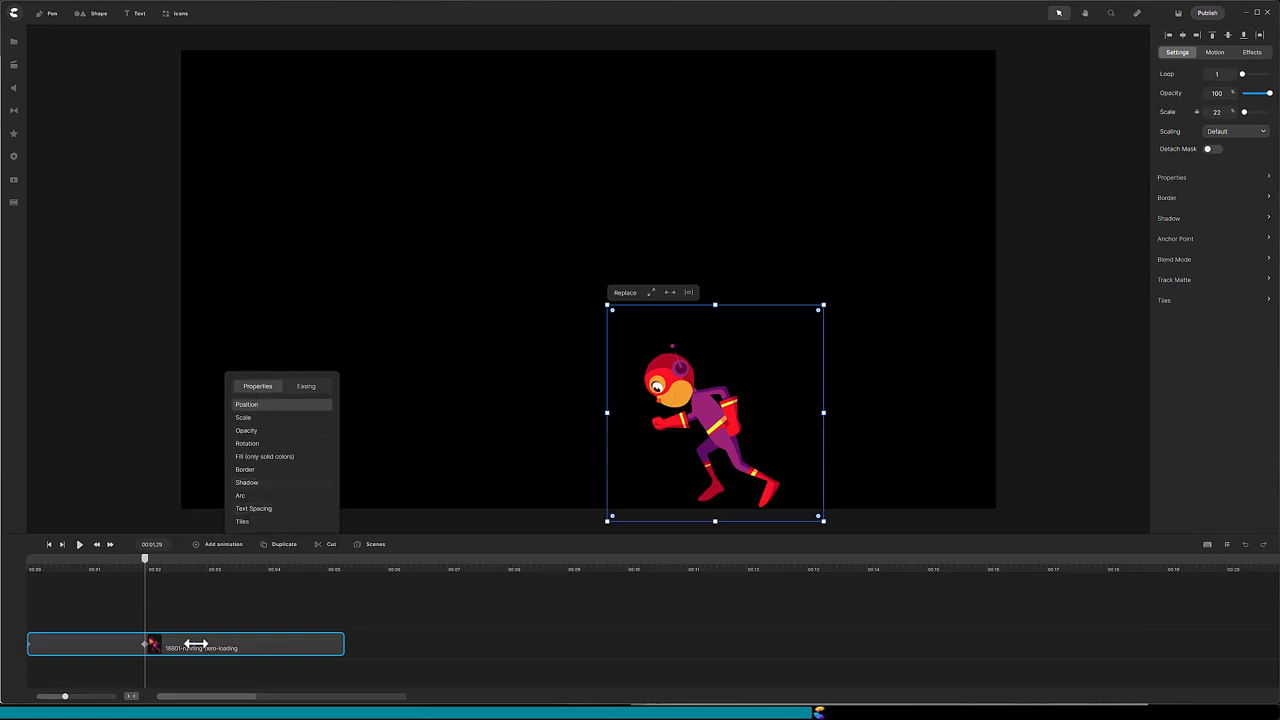
# At a later time, Shift-drag the hero horizontally past the canvas's left edge
pyautogui.moveTo(145, 558); pyautogui.dragTo(195, 558)
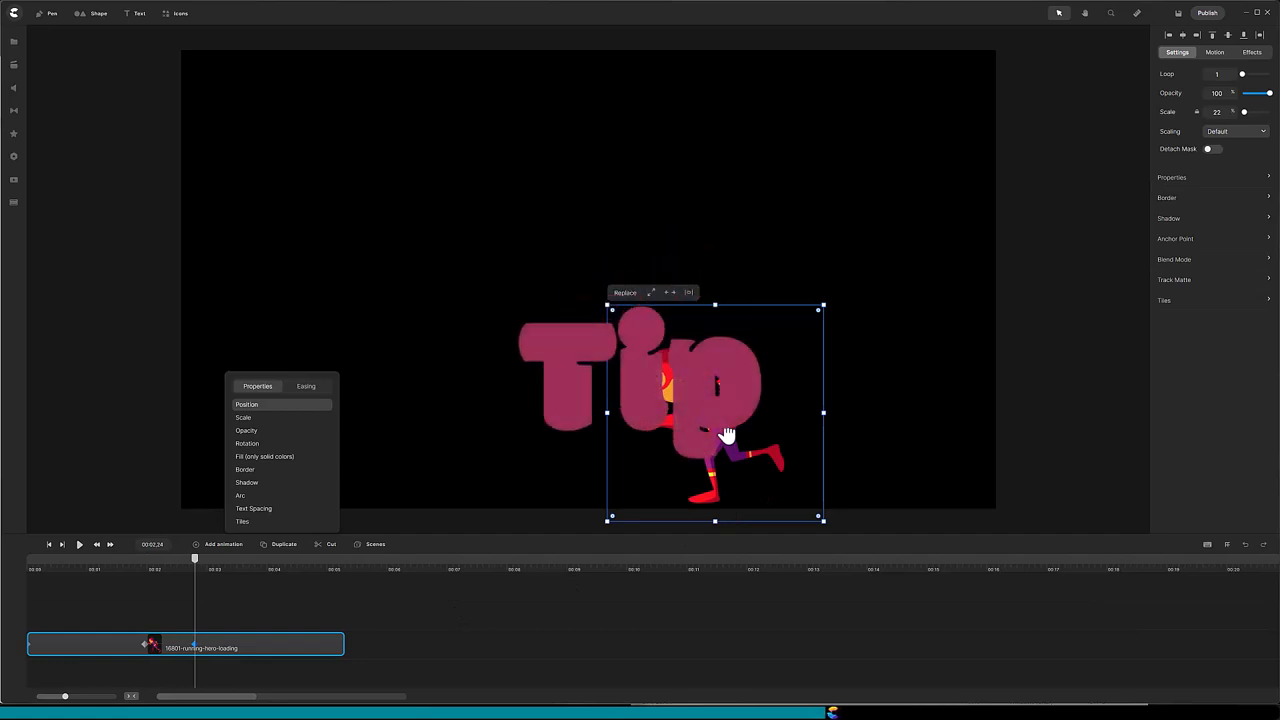
pyautogui.press('shift')
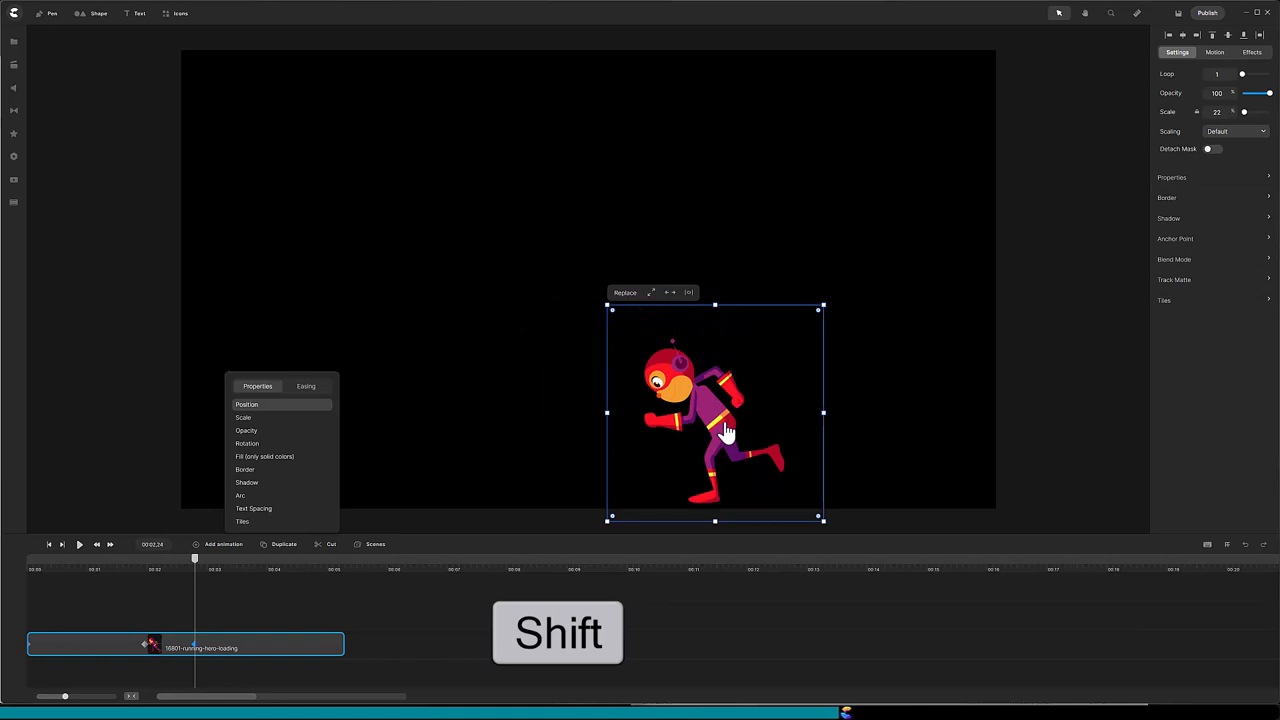
pyautogui.moveTo(715, 410); pyautogui.dragTo(368, 410)
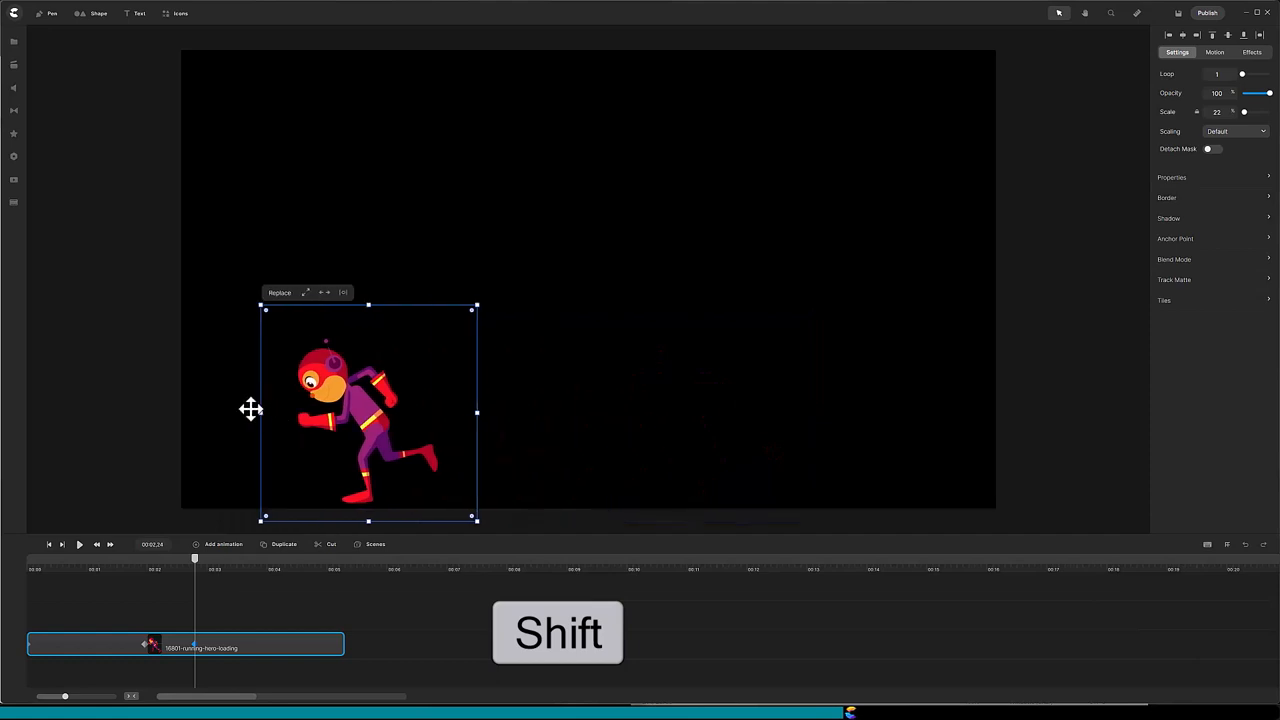
pyautogui.moveTo(368, 411); pyautogui.dragTo(117, 420)
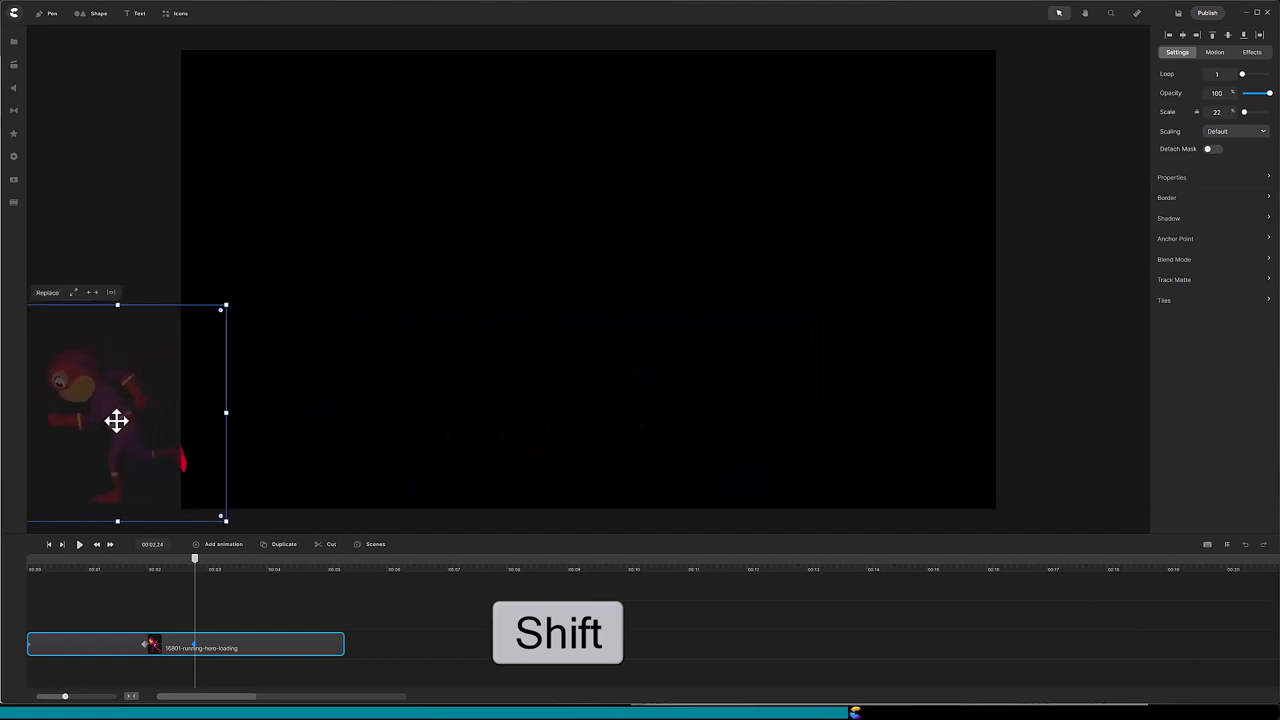
pyautogui.moveTo(225, 412); pyautogui.dragTo(200, 412)
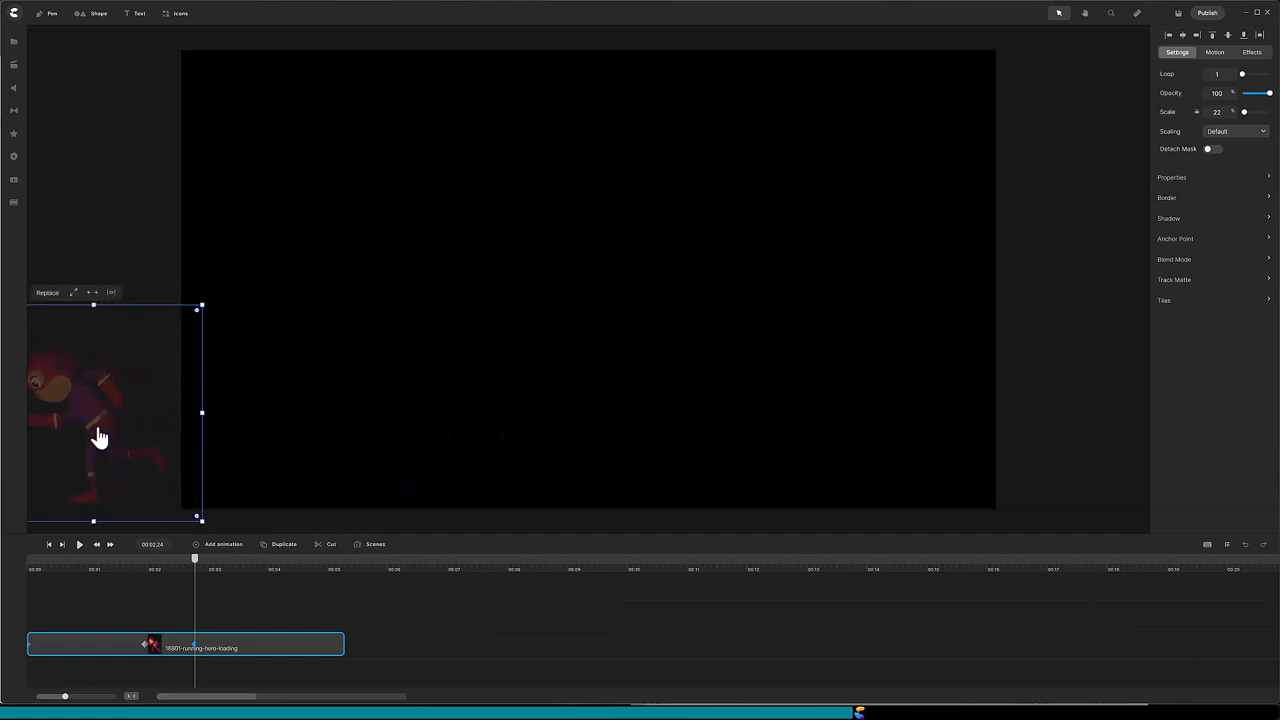
# Keep the hero off the left edge at the ~4s keyframe, then replay the run
pyautogui.moveTo(95, 412); pyautogui.dragTo(914, 412)
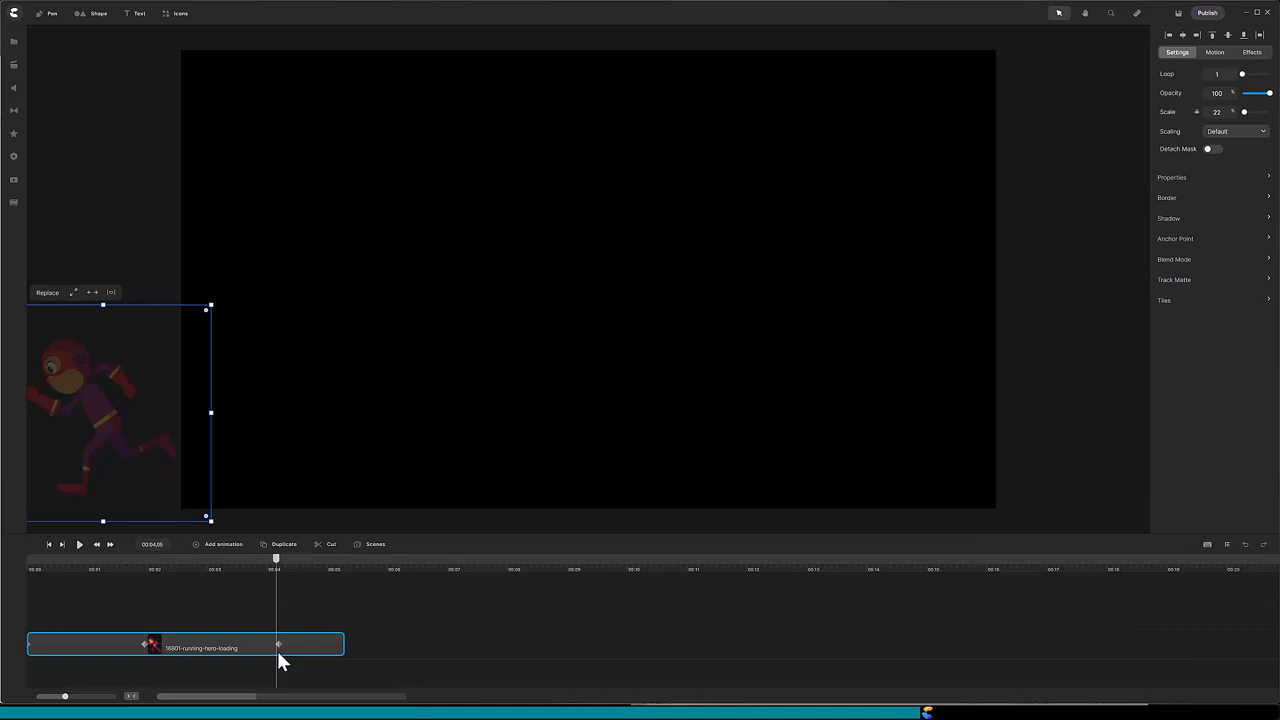
pyautogui.moveTo(160, 655)
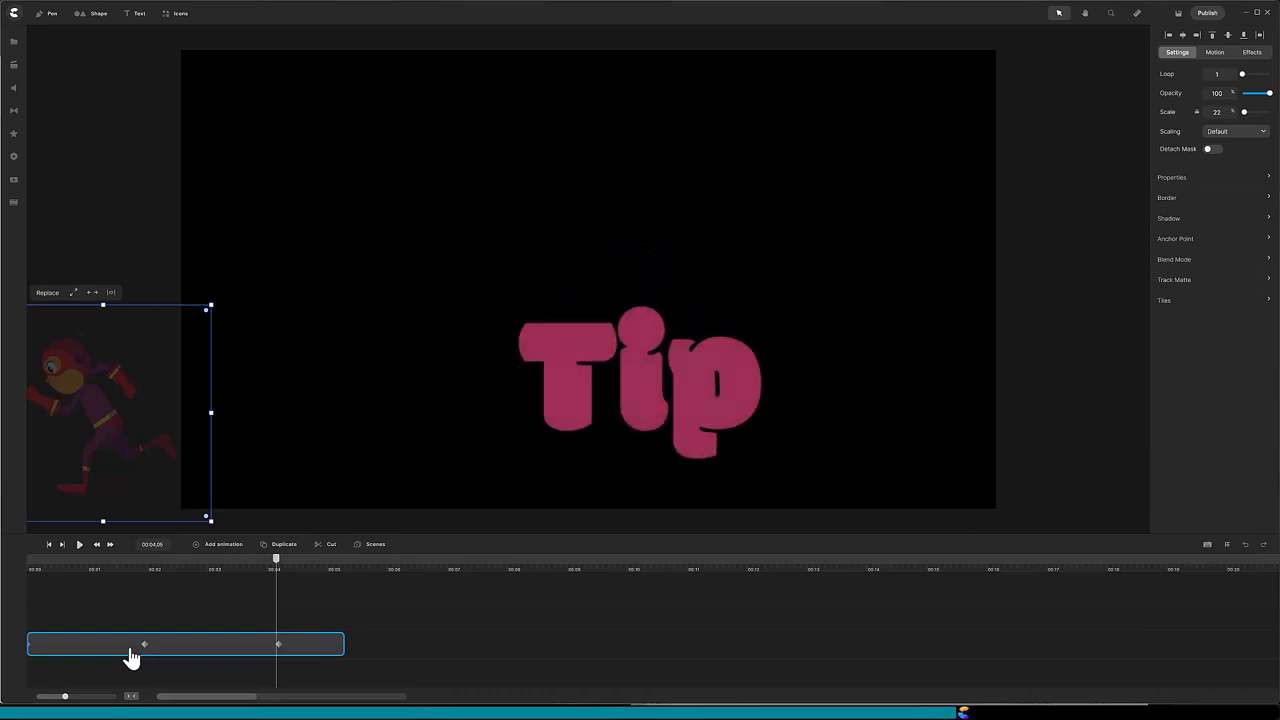
pyautogui.rightClick(143, 643)
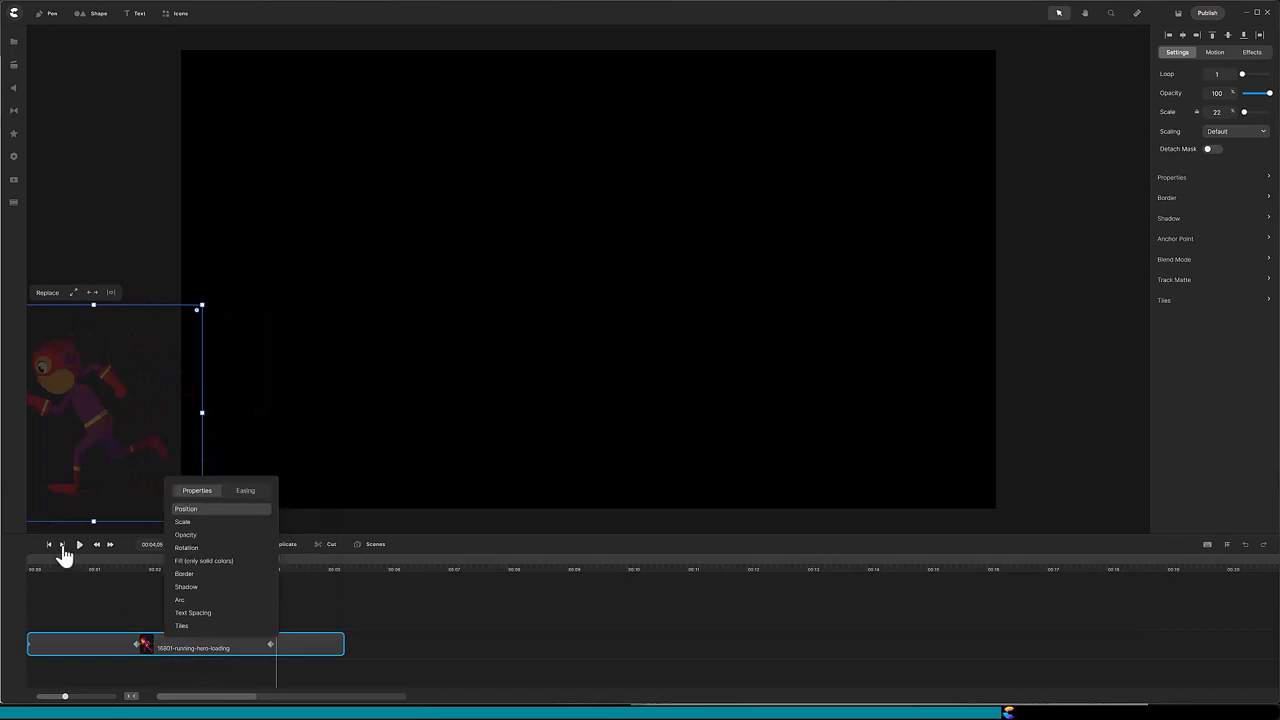
pyautogui.click(78, 544)
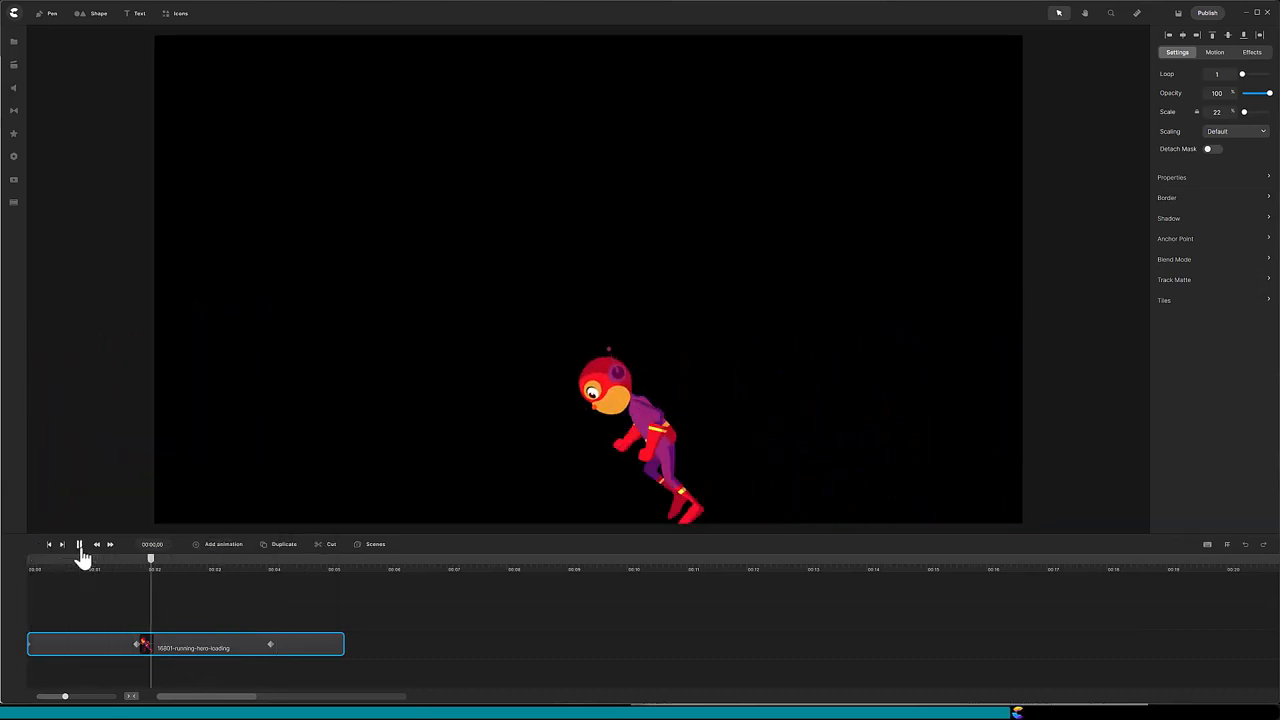
pyautogui.click(78, 544)
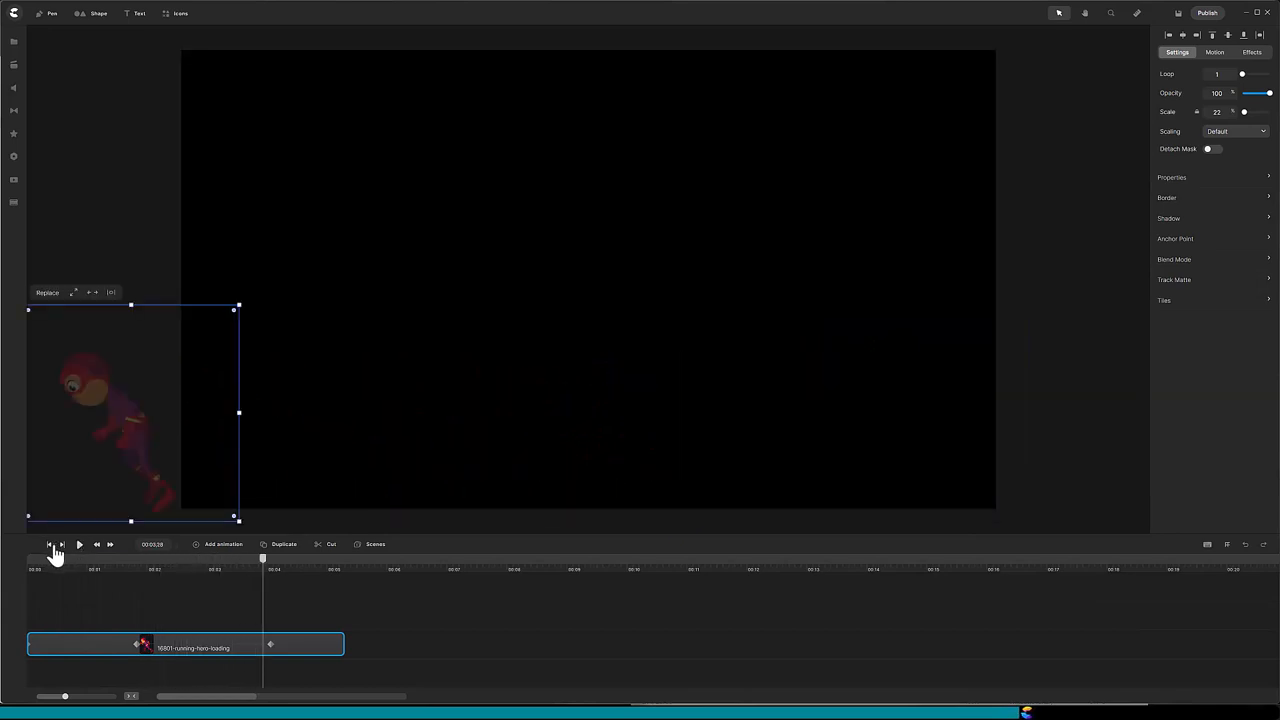
# Move the clock to the canvas's top centre and set the playhead at the hero's first keyframe
pyautogui.click(14, 42)
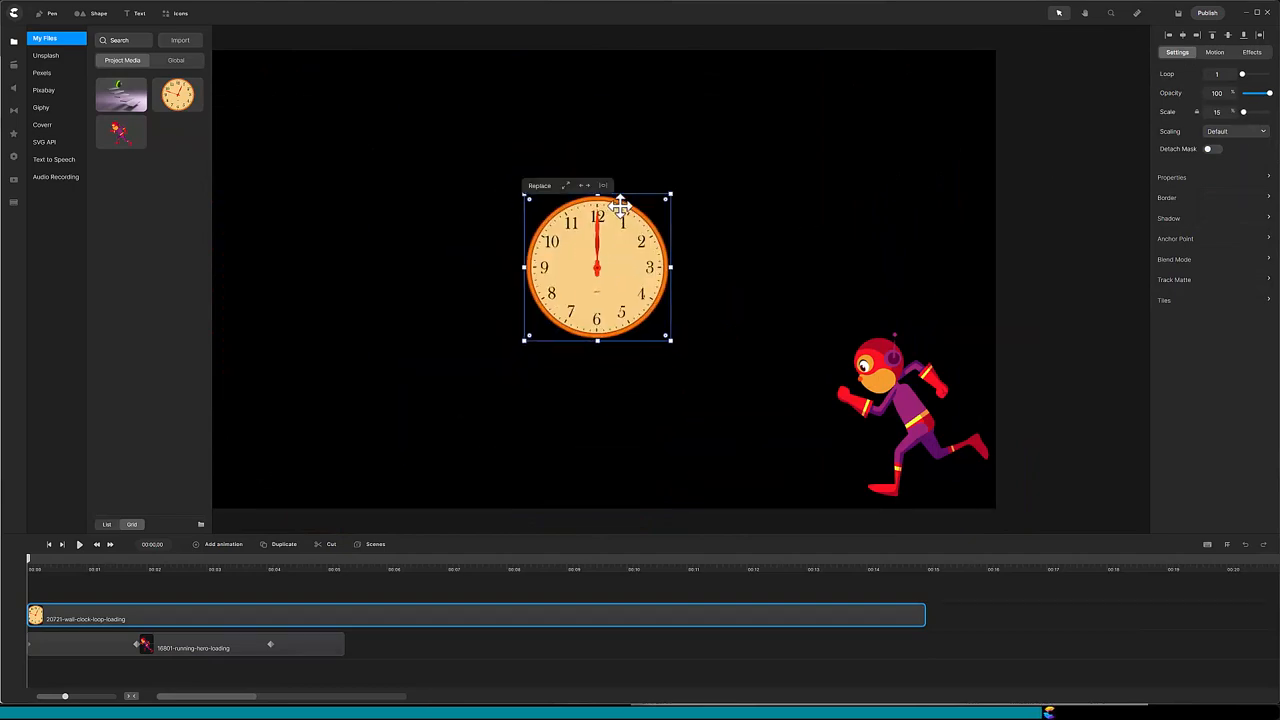
pyautogui.moveTo(597, 267); pyautogui.dragTo(597, 133)
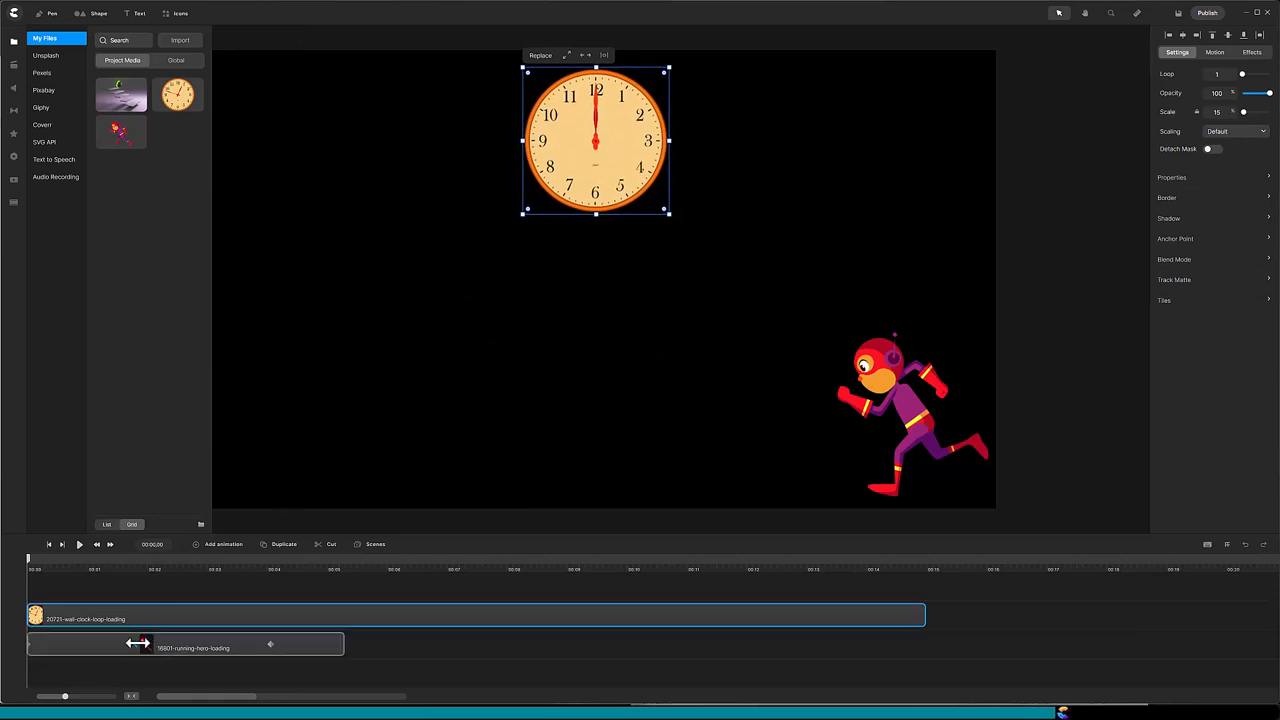
pyautogui.moveTo(28, 557); pyautogui.dragTo(137, 557)
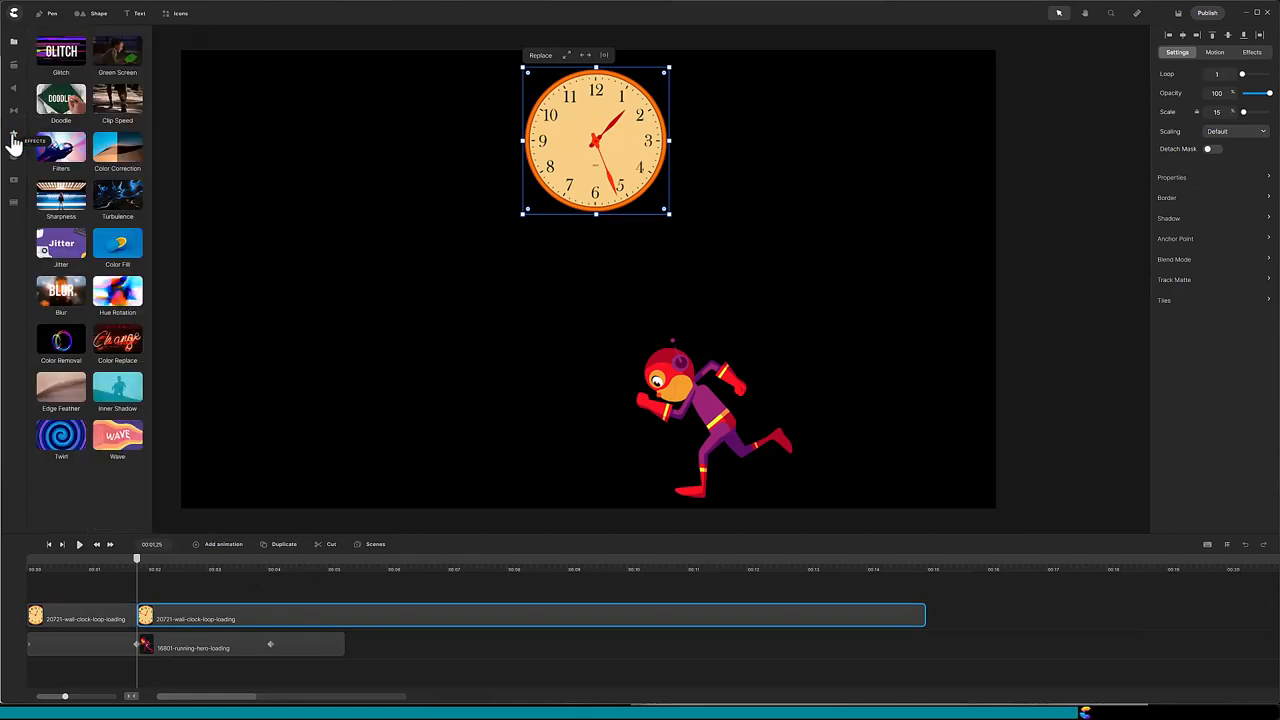
pyautogui.moveTo(118, 100)
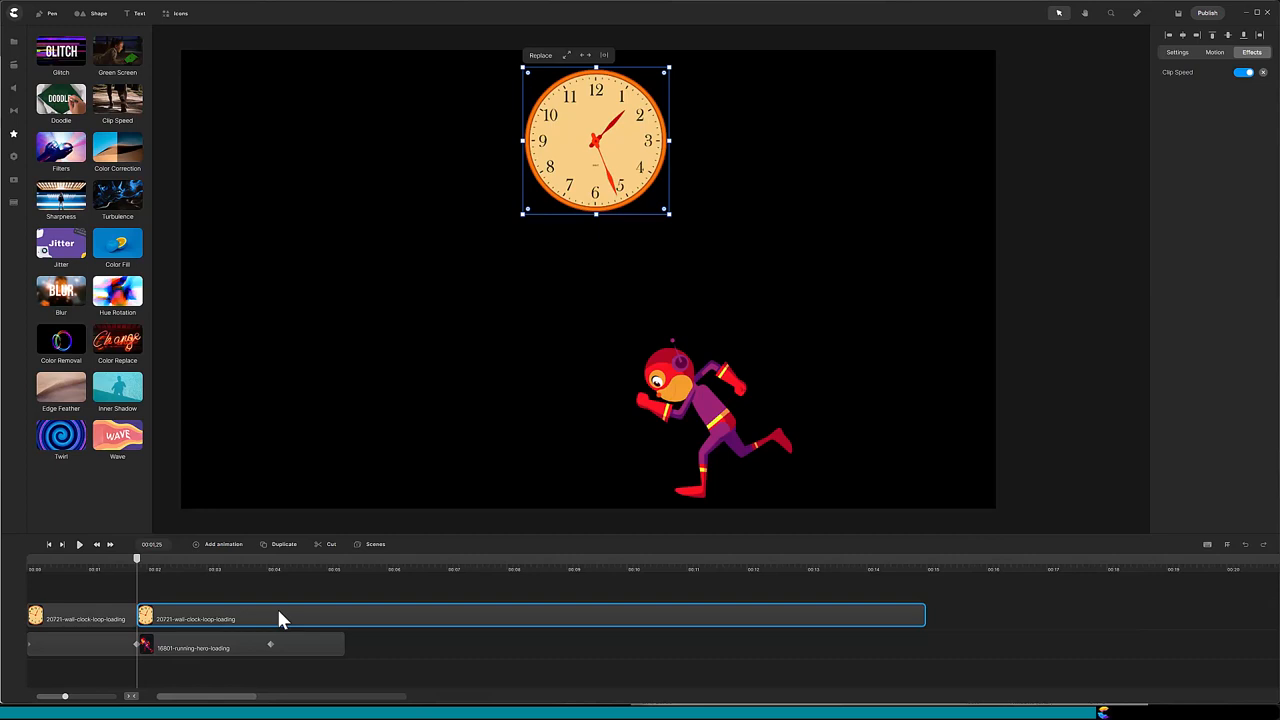
pyautogui.moveTo(1129, 173)
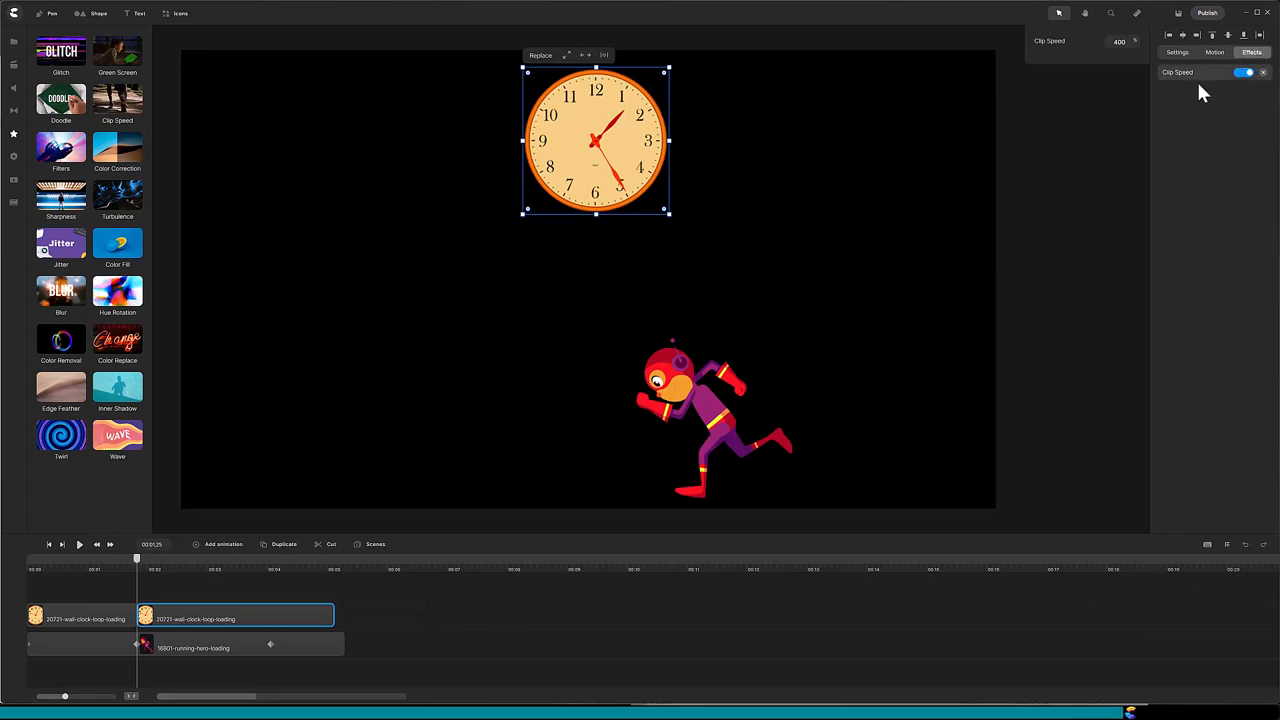
pyautogui.moveTo(185, 530)
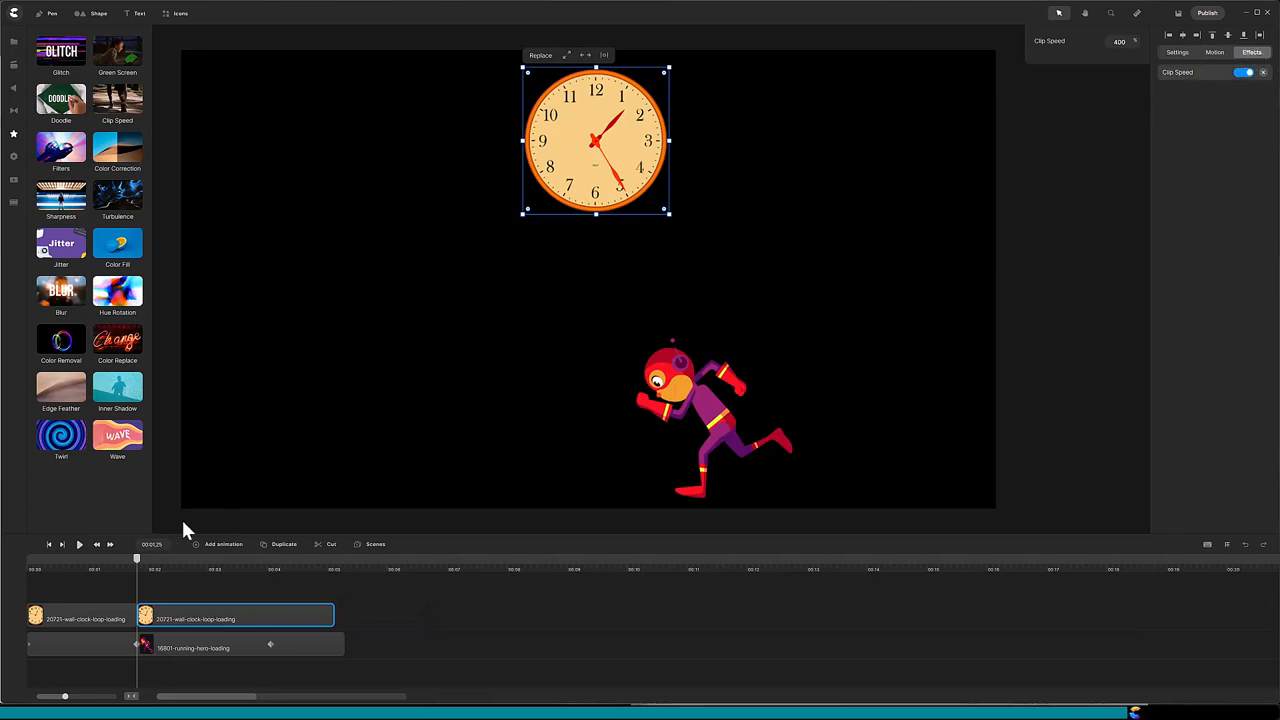
# On the running hero clip, add a Color Replace colour that turns its purple suit green
pyautogui.click(49, 544)
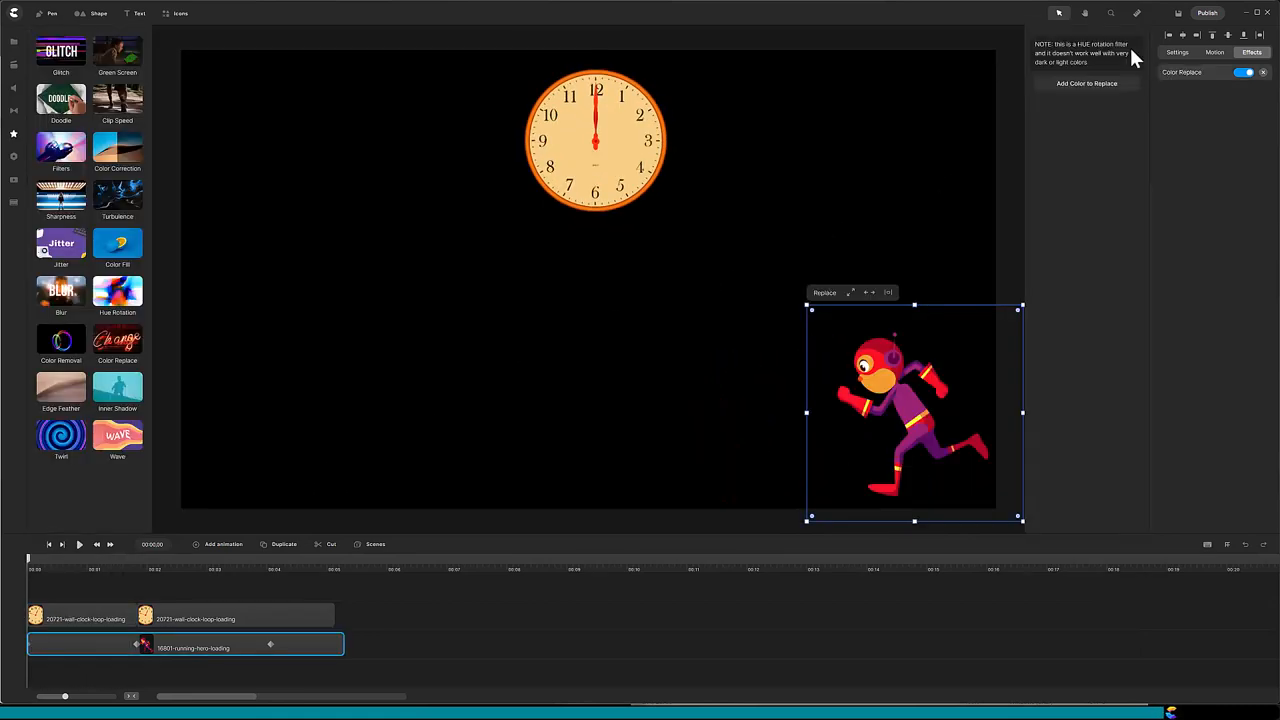
pyautogui.click(1086, 83)
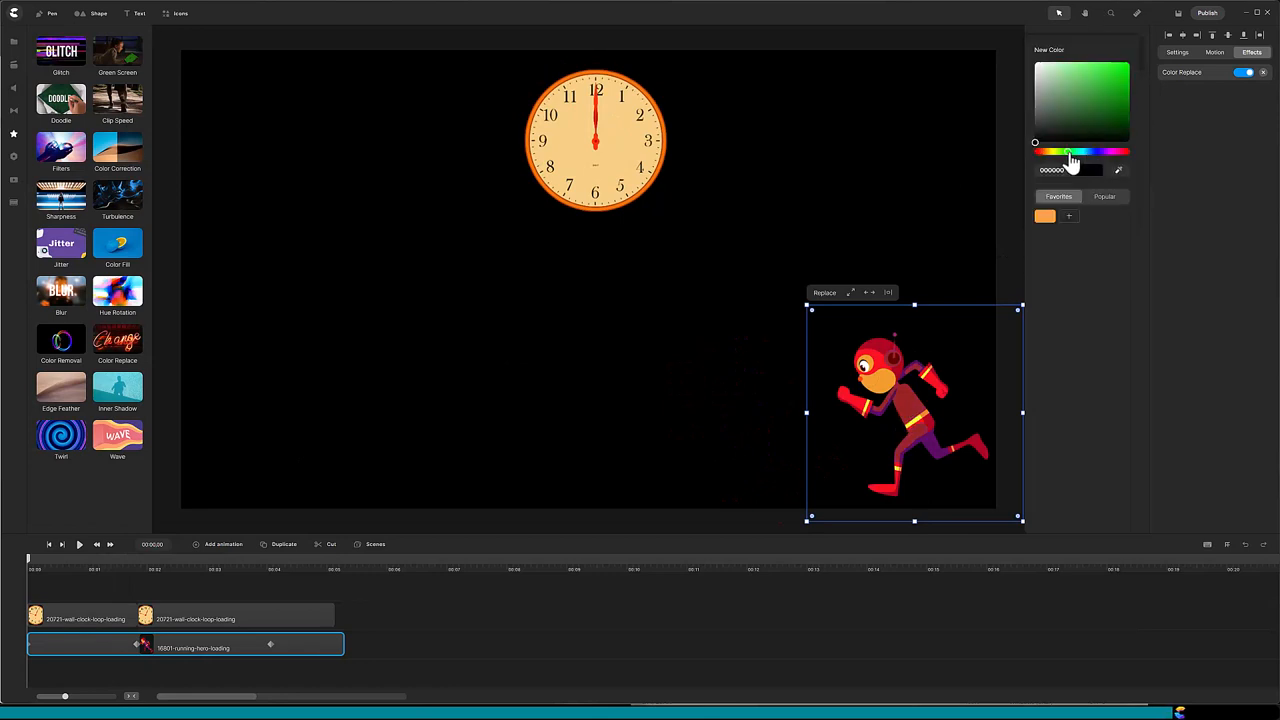
pyautogui.click(79, 544)
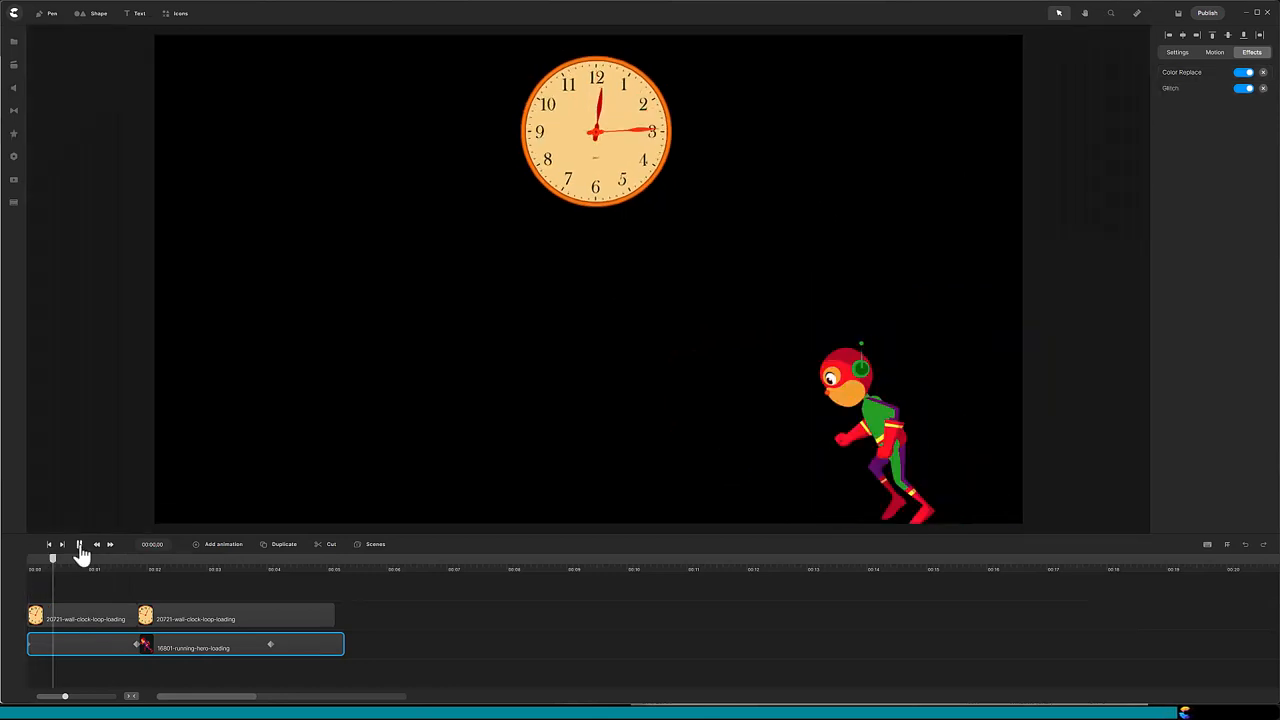